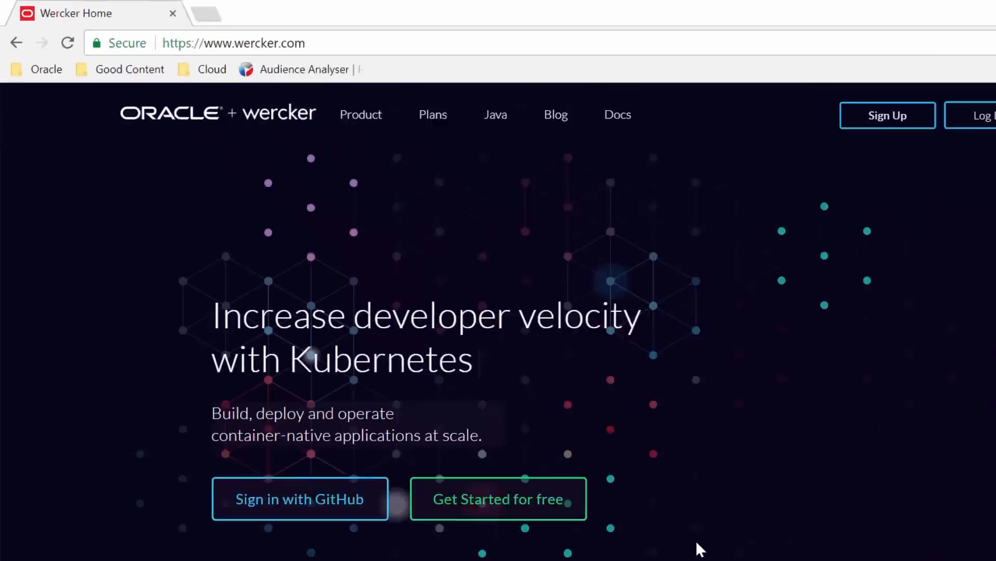
Step: Commit the modified index.html with the message 'Making Changes' from Source Control
{"action": "scroll", "scroll_direction": "down", "scroll_amount": 3}
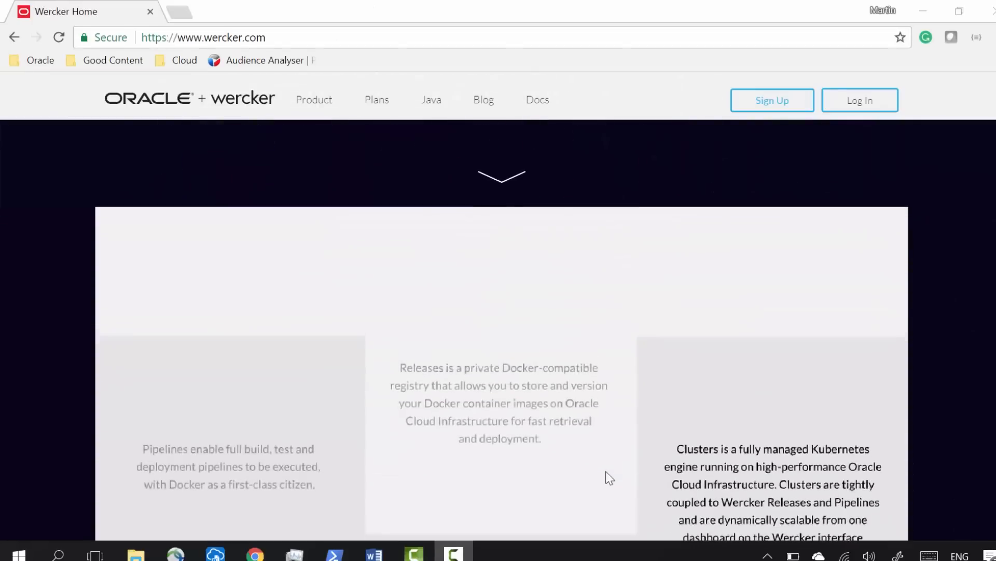
{"action": "left_click", "coordinate": [453, 554]}
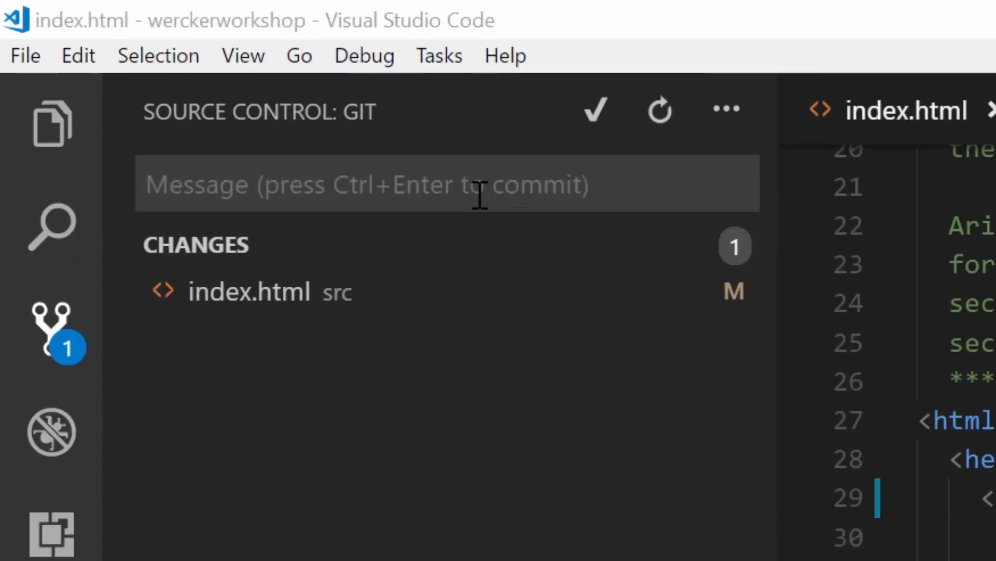
{"action": "type", "text": "Making Changes"}
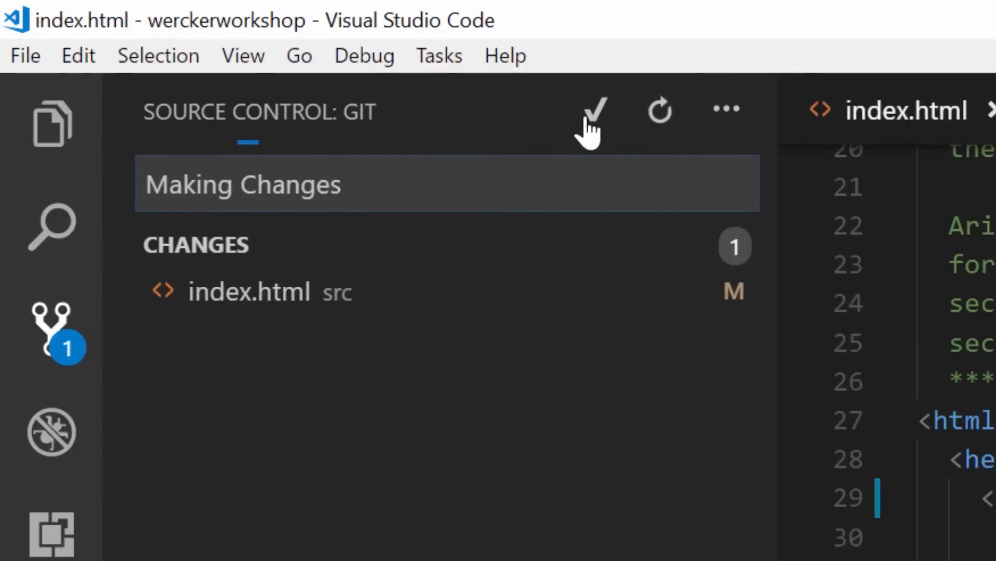
{"action": "left_click", "coordinate": [593, 109]}
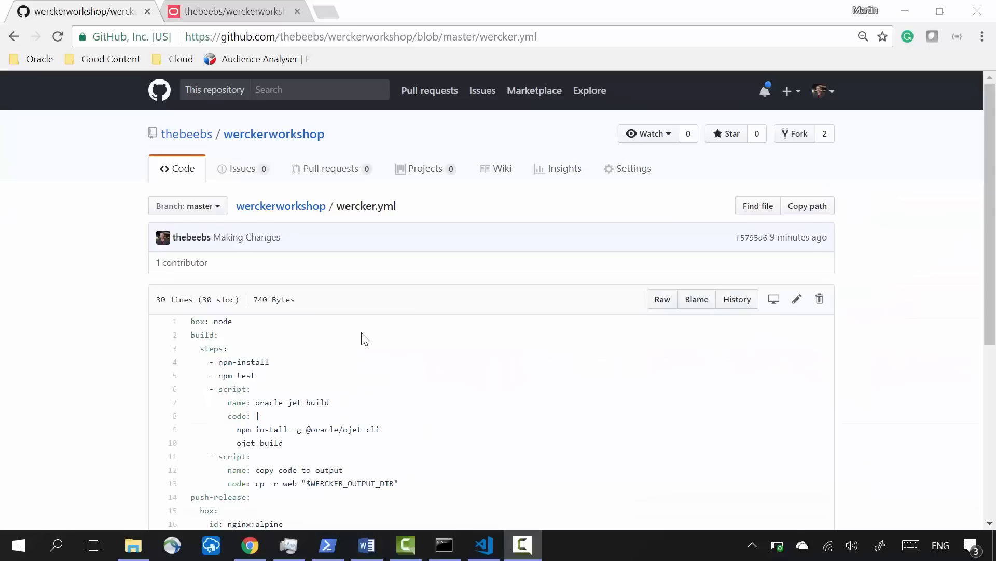
{"action": "mouse_move", "coordinate": [325, 357]}
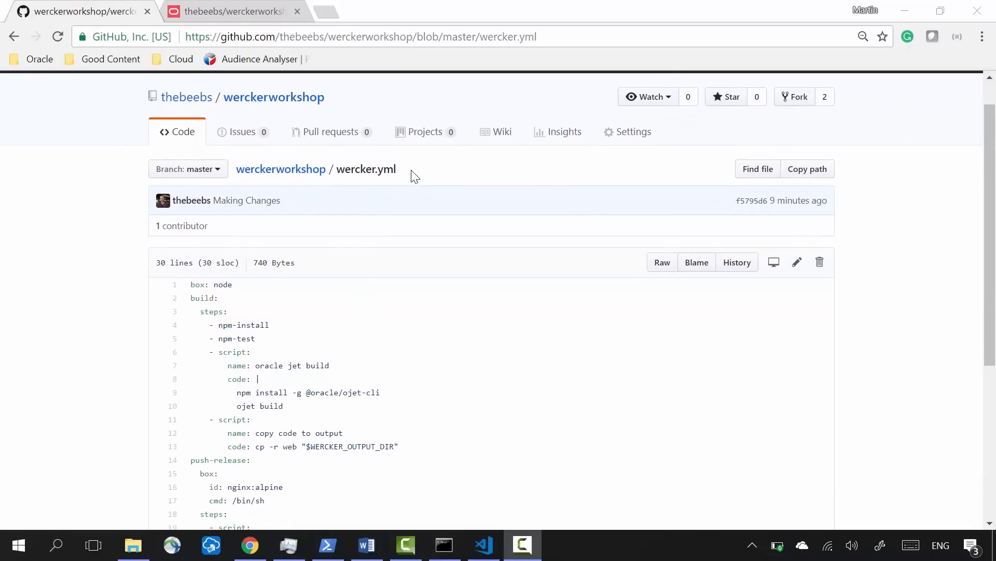
Step: Highlight the wercker.yml file name, its steps heading and the npm-test step while explaining
{"action": "double_click", "coordinate": [365, 168]}
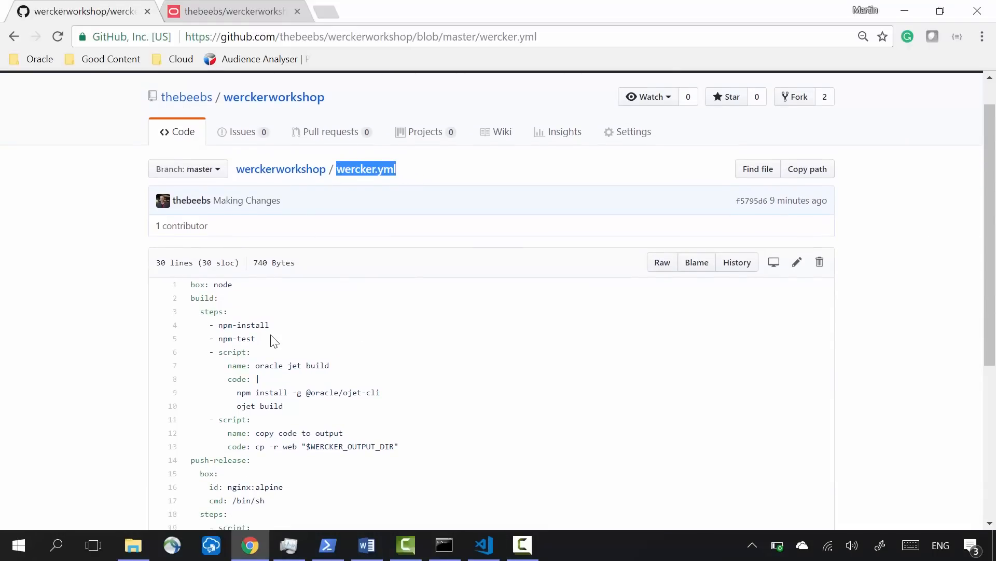
{"action": "scroll", "scroll_direction": "down", "scroll_amount": 3}
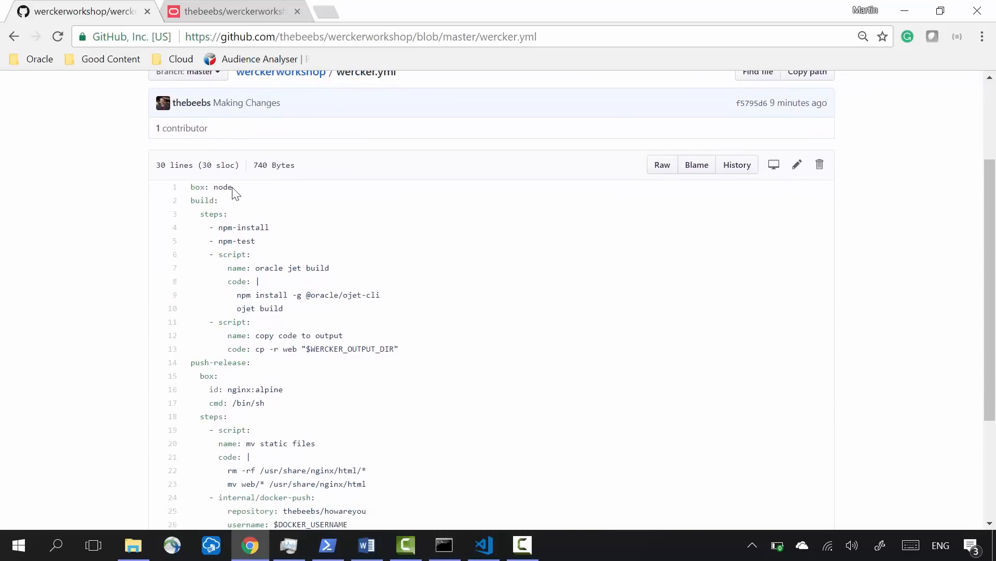
{"action": "mouse_move", "coordinate": [233, 222]}
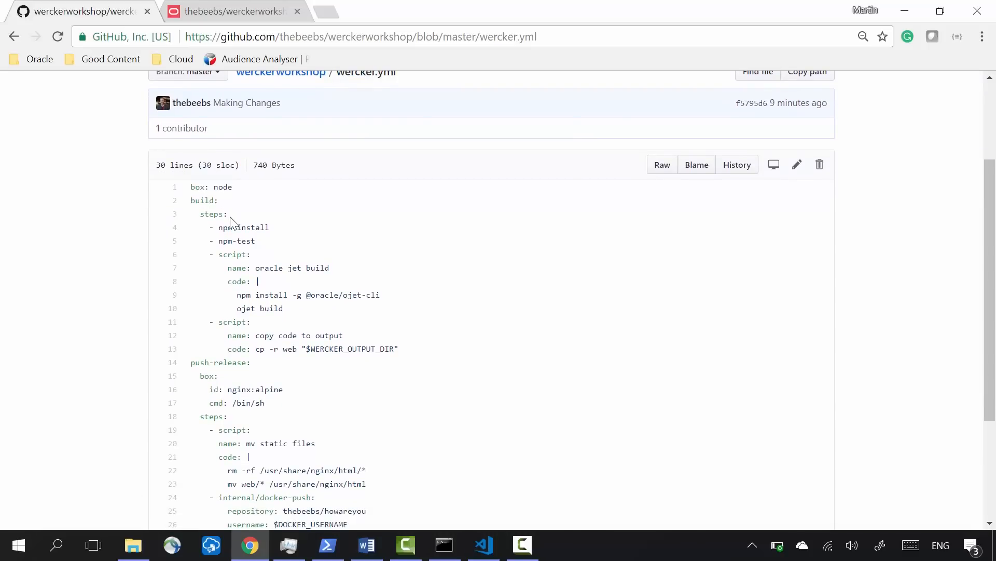
{"action": "double_click", "coordinate": [211, 214]}
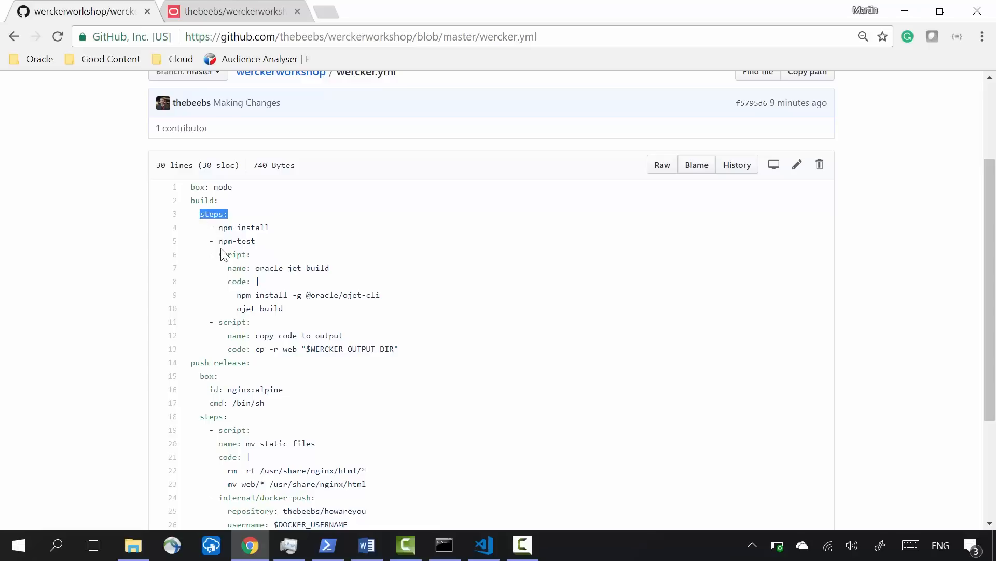
{"action": "mouse_move", "coordinate": [282, 232]}
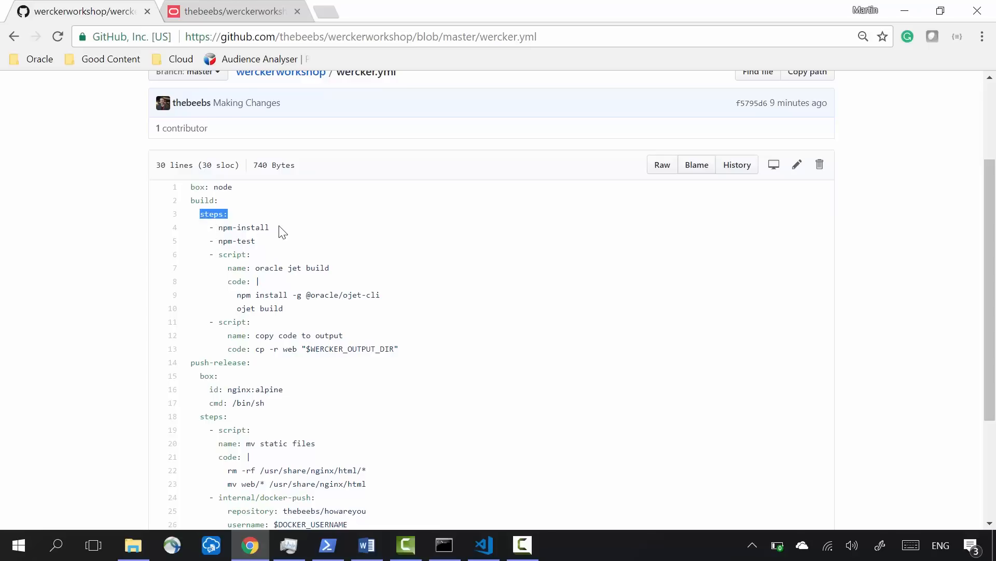
{"action": "double_click", "coordinate": [242, 227]}
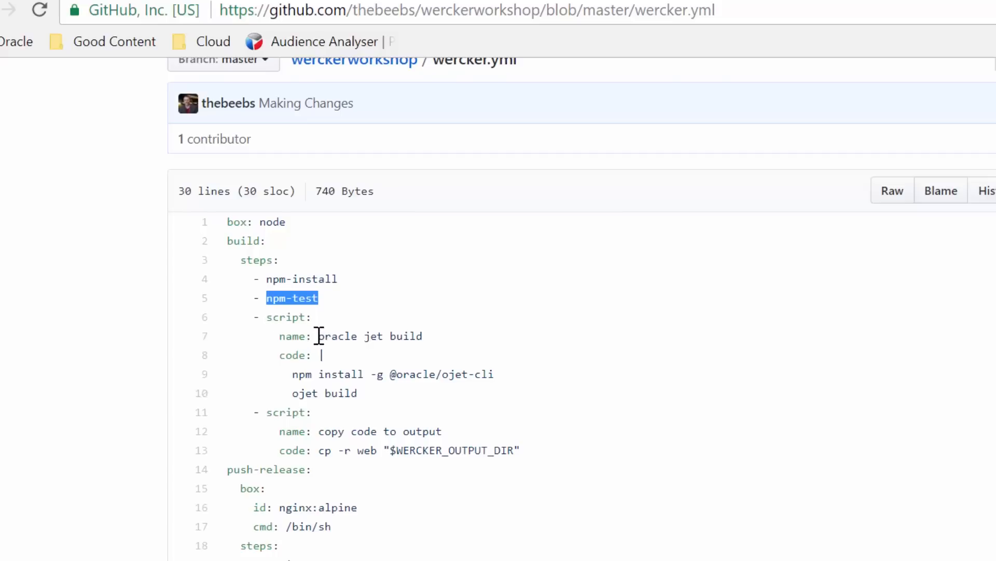
Step: Show the Oracle JET home page and browse down the JET Cookbook of components
{"action": "left_click", "coordinate": [121, 13]}
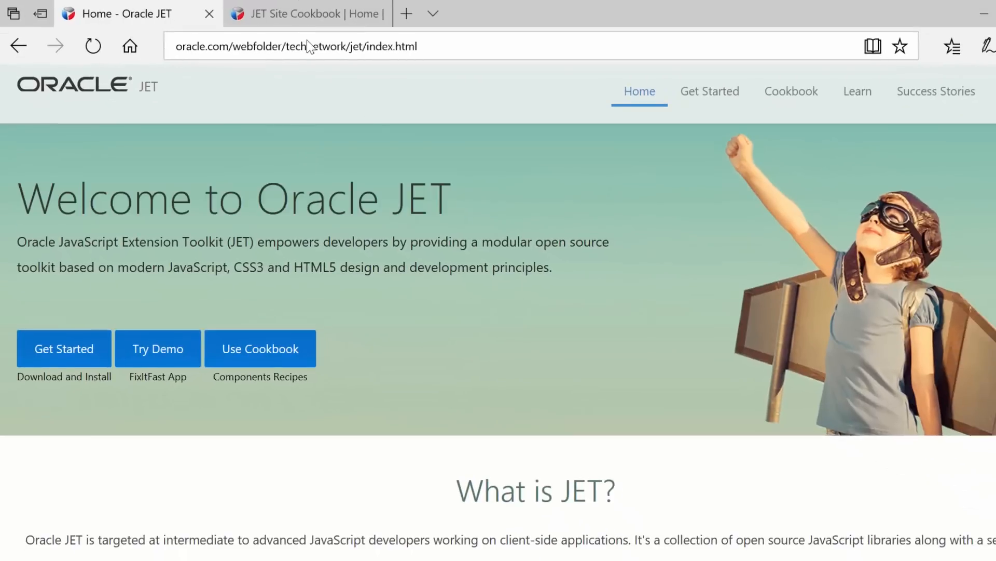
{"action": "left_click", "coordinate": [305, 13]}
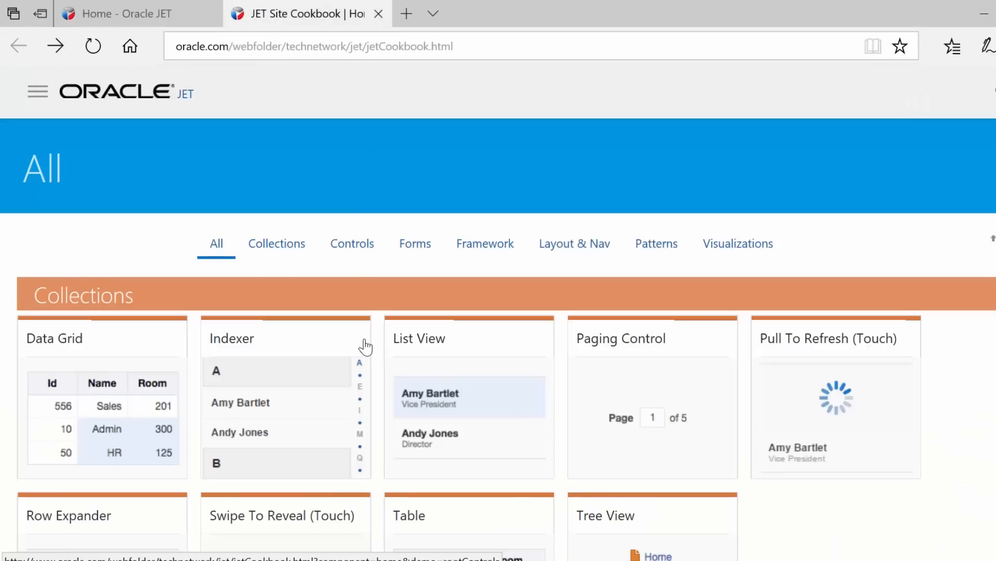
{"action": "scroll", "scroll_direction": "down", "scroll_amount": 3}
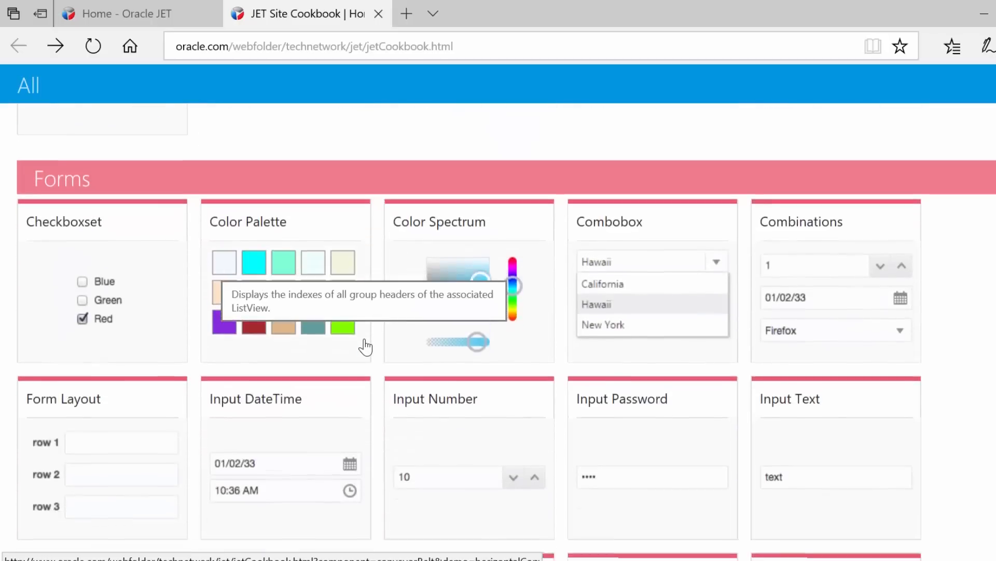
{"action": "scroll", "scroll_direction": "down", "scroll_amount": 3}
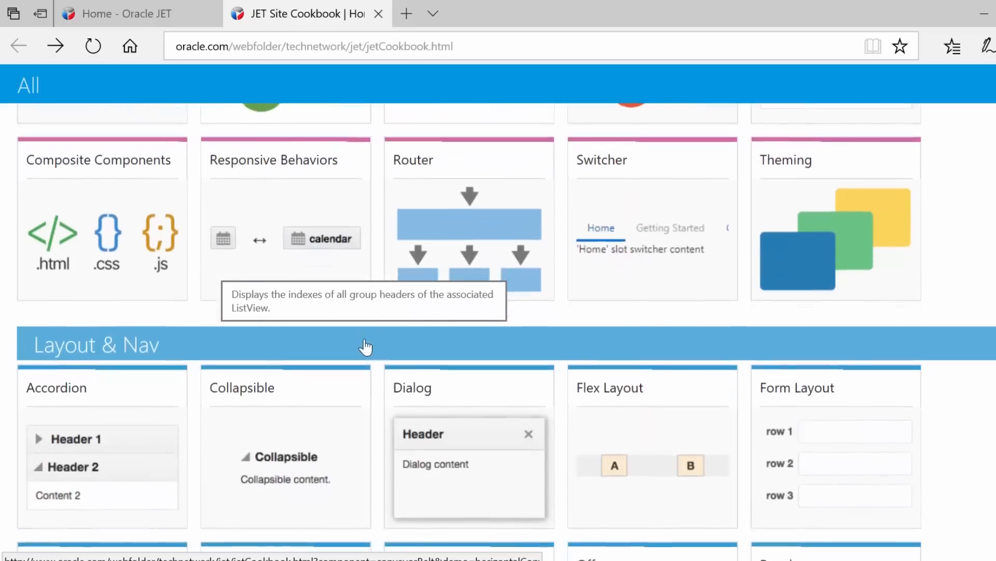
{"action": "scroll", "scroll_direction": "down", "scroll_amount": 3}
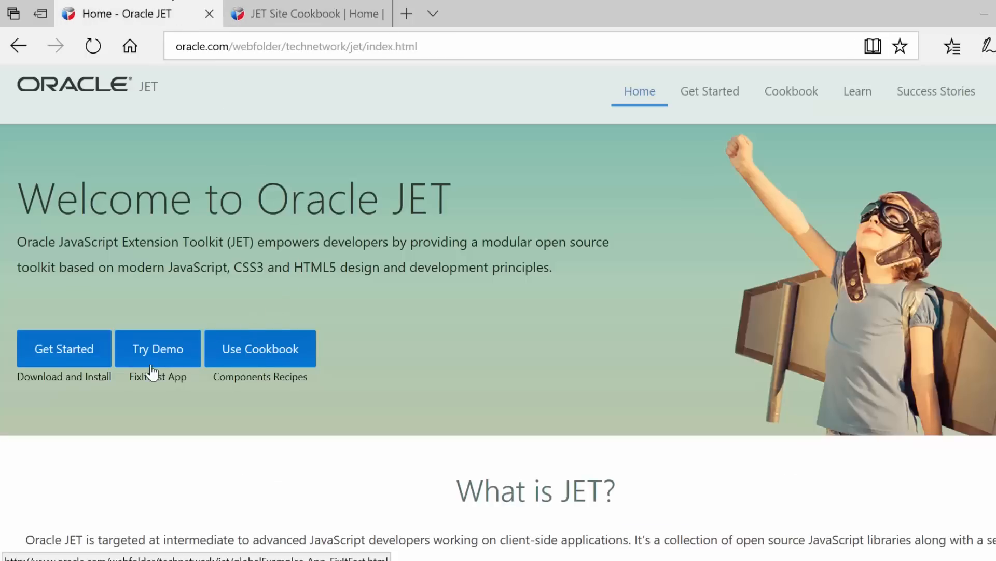
Step: Show the Get Started page and highlight the ojet-cli npm install command
{"action": "left_click", "coordinate": [64, 348]}
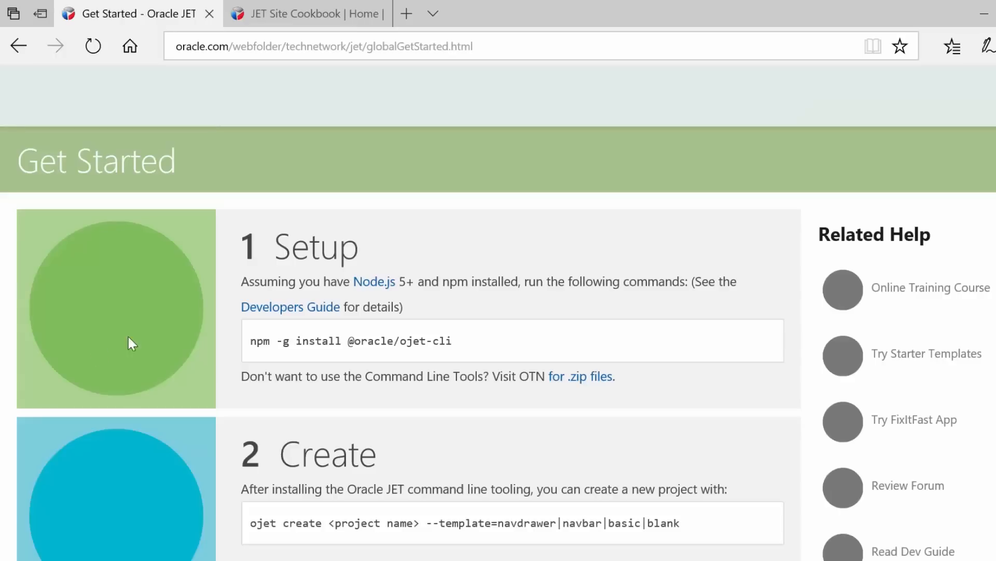
{"action": "triple_click", "coordinate": [350, 337]}
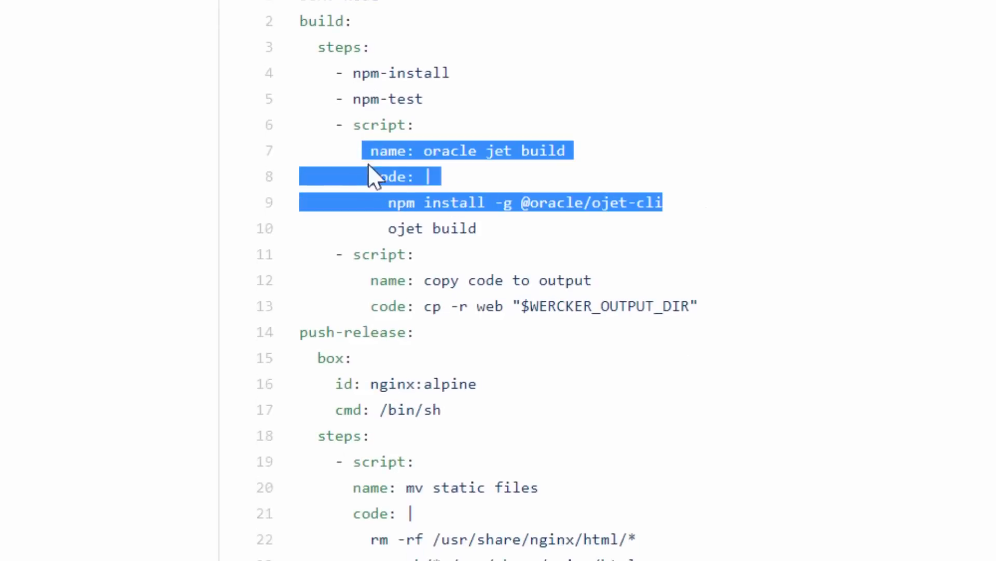
{"action": "mouse_move", "coordinate": [653, 227]}
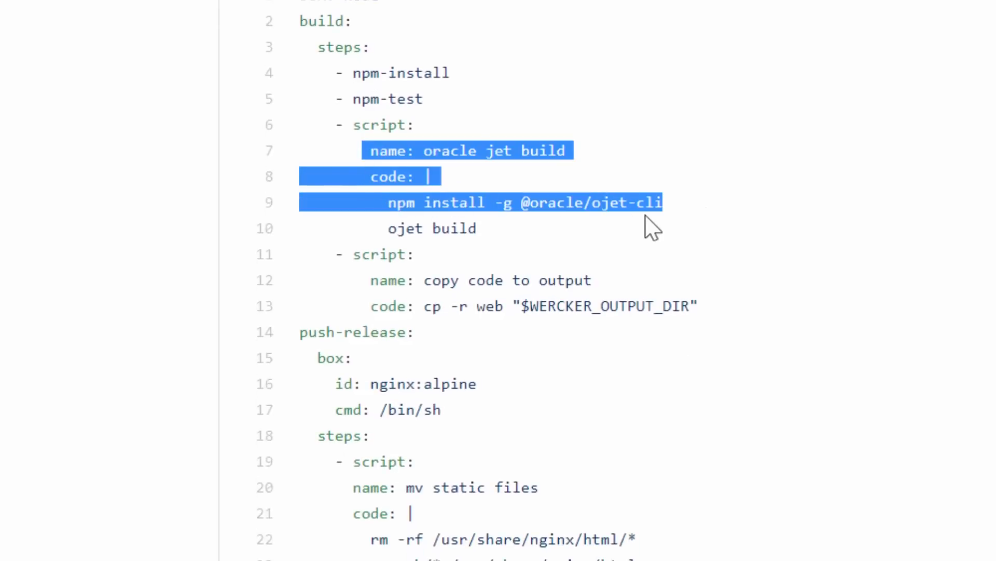
Step: Highlight the copy-code-to-output step in wercker.yml after the ojet build lines
{"action": "left_click", "coordinate": [539, 239]}
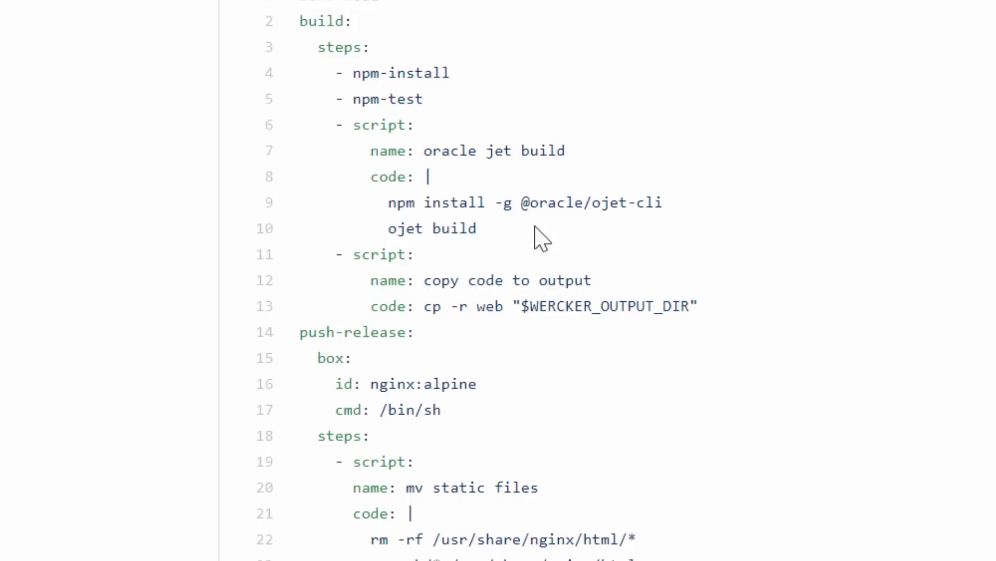
{"action": "mouse_move", "coordinate": [509, 229]}
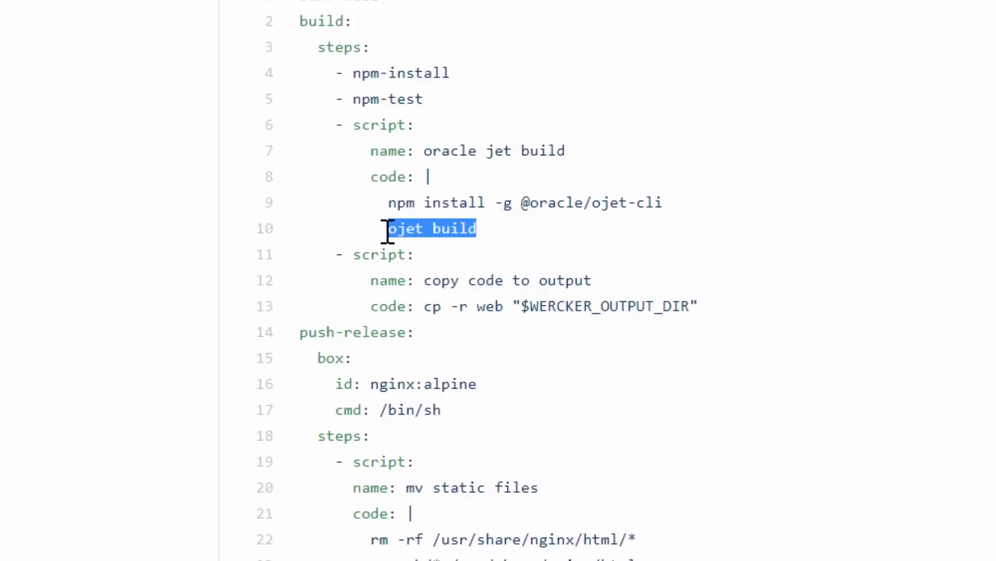
{"action": "mouse_move", "coordinate": [381, 258]}
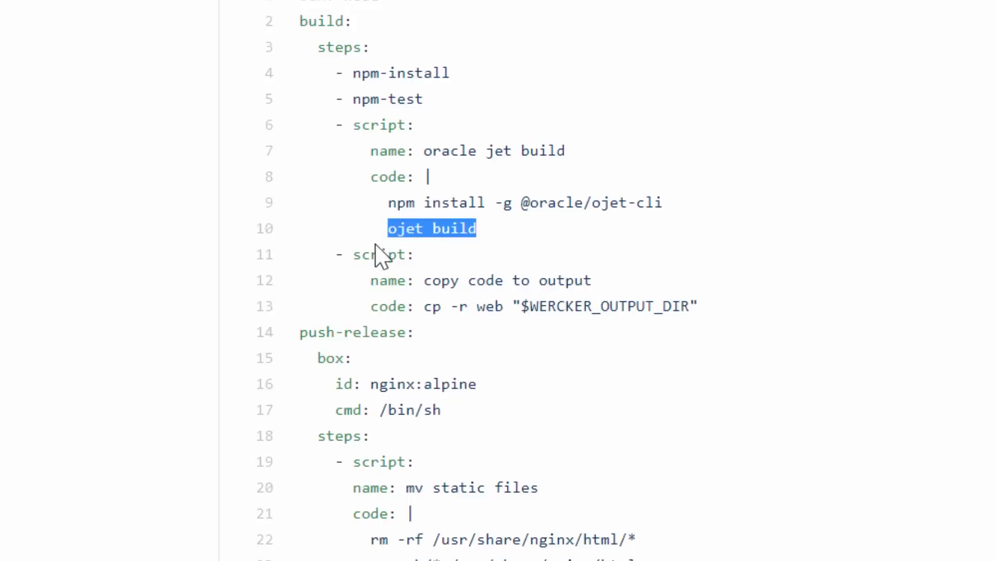
{"action": "mouse_move", "coordinate": [372, 276]}
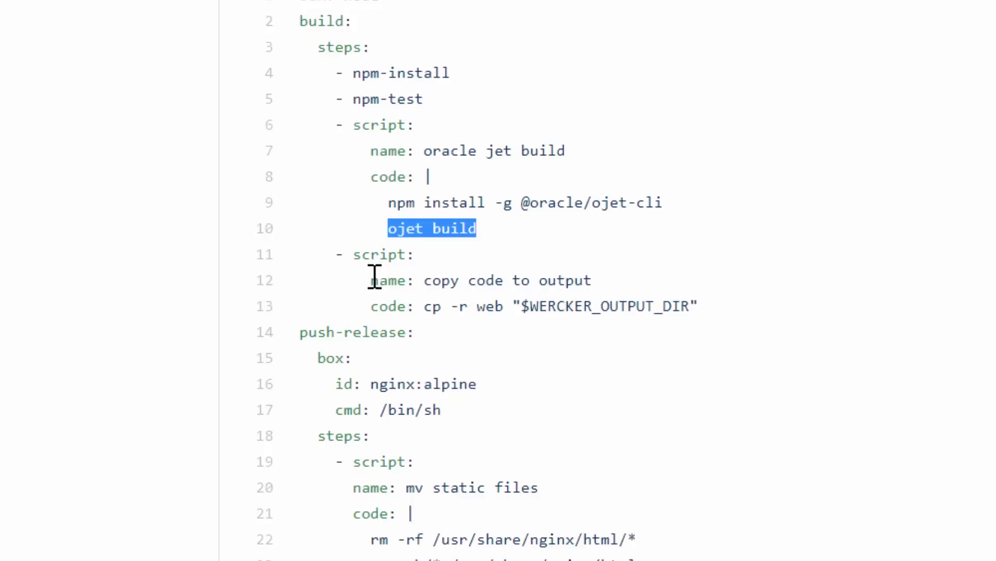
{"action": "double_click", "coordinate": [480, 281]}
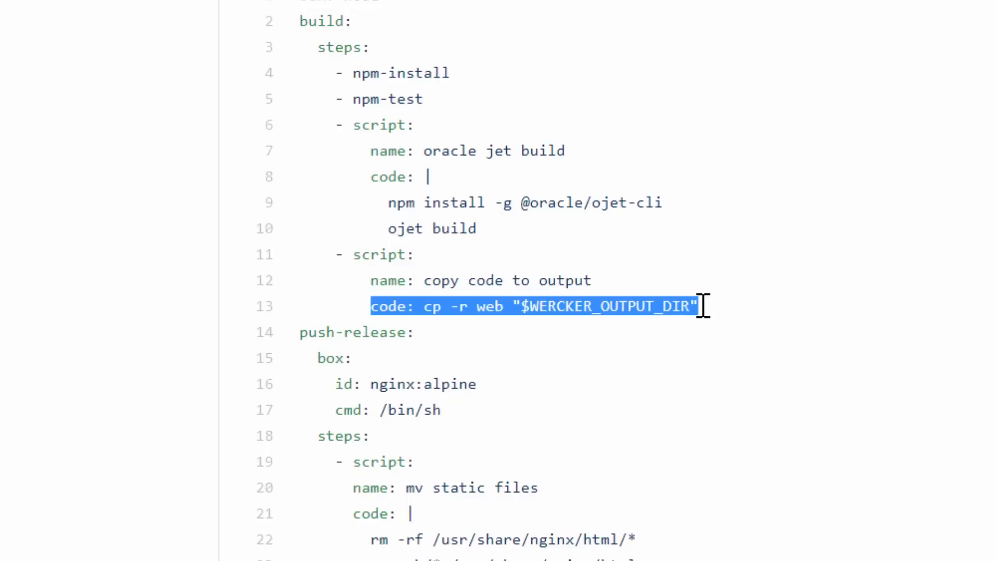
{"action": "left_click", "coordinate": [692, 293]}
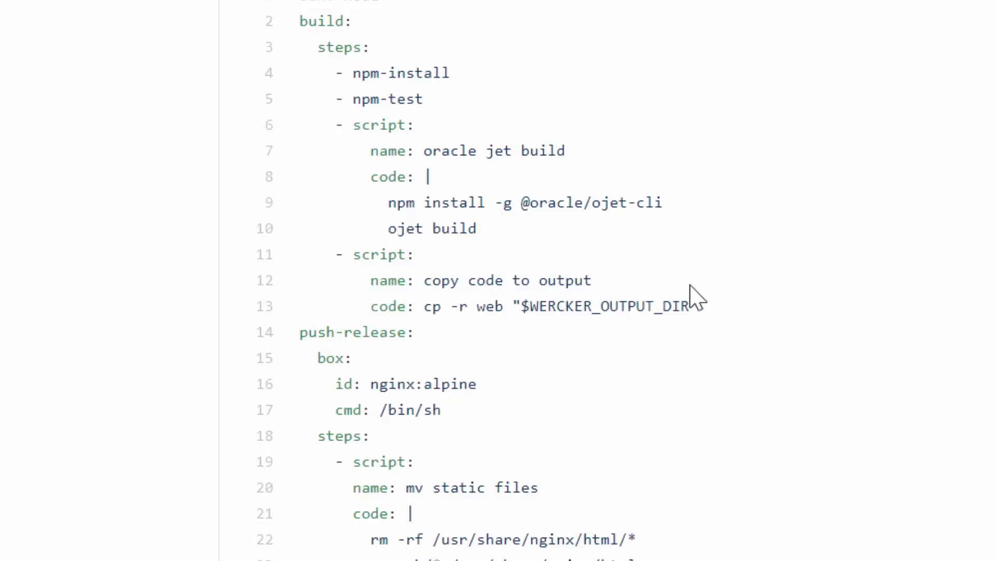
{"action": "mouse_move", "coordinate": [683, 306]}
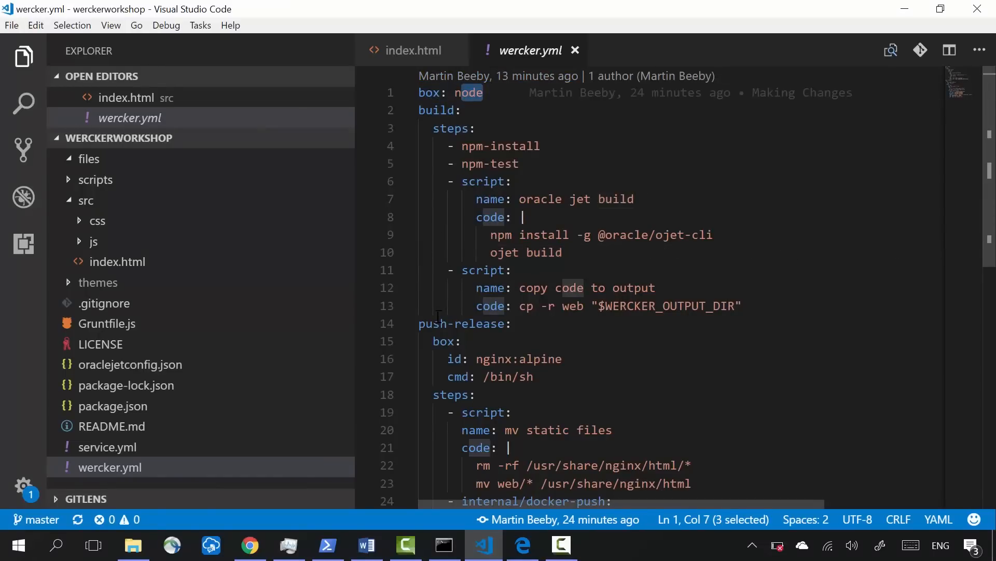
Step: Show the werckerworkshop src folder in File Explorer, then return to wercker.yml in the editor
{"action": "left_click", "coordinate": [133, 545]}
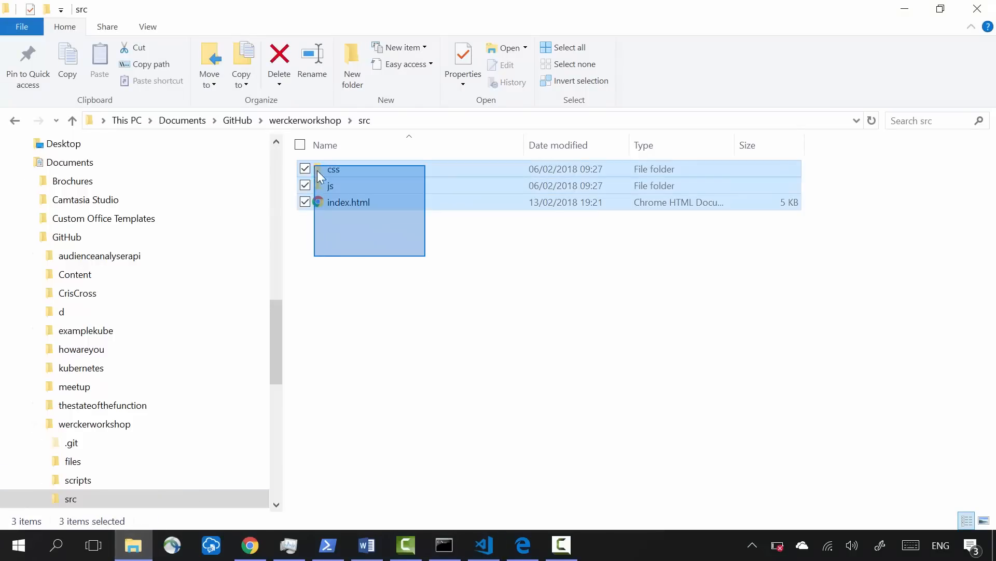
{"action": "left_click", "coordinate": [509, 318]}
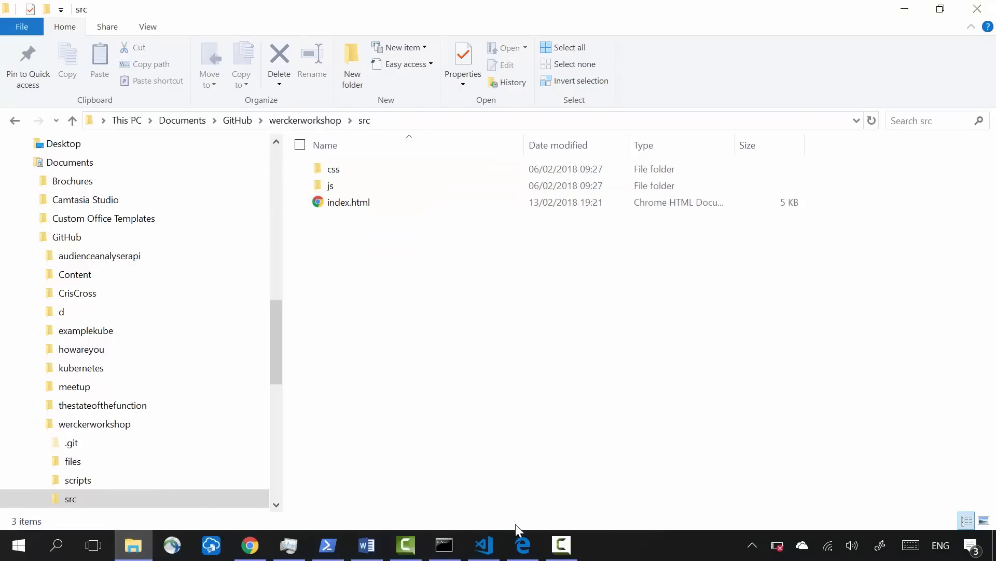
{"action": "left_click", "coordinate": [483, 545]}
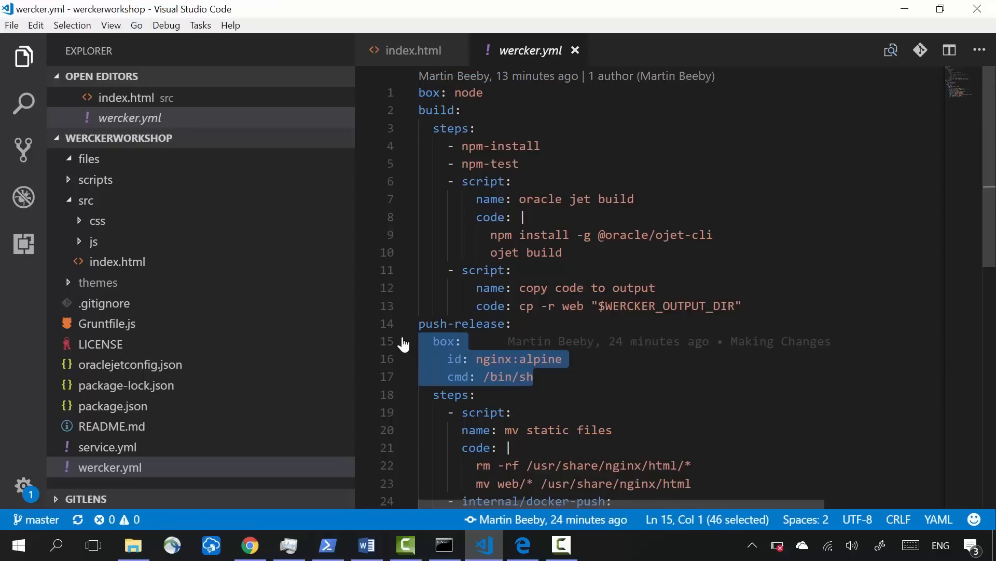
{"action": "scroll", "scroll_direction": "down", "scroll_amount": 3}
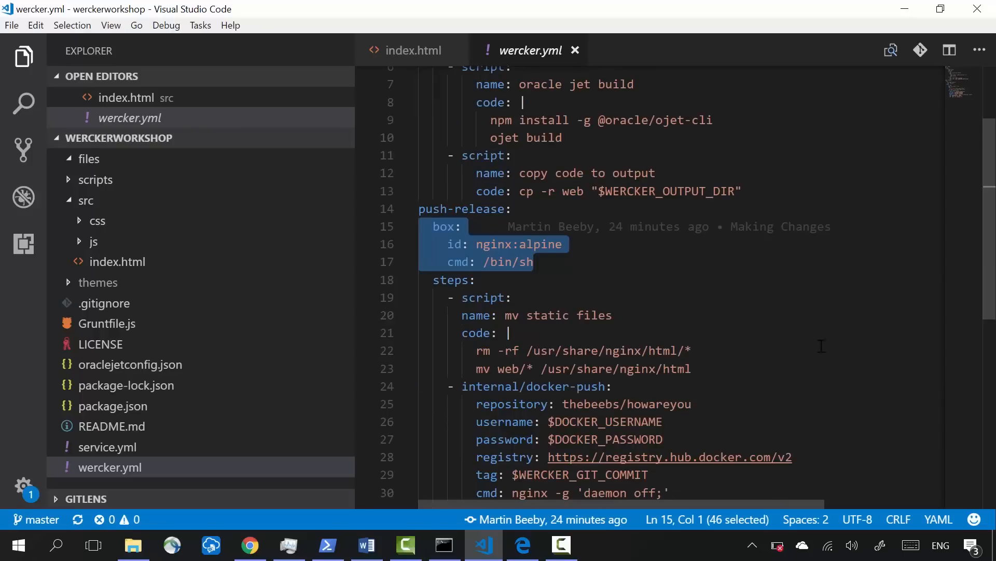
{"action": "left_click", "coordinate": [537, 208]}
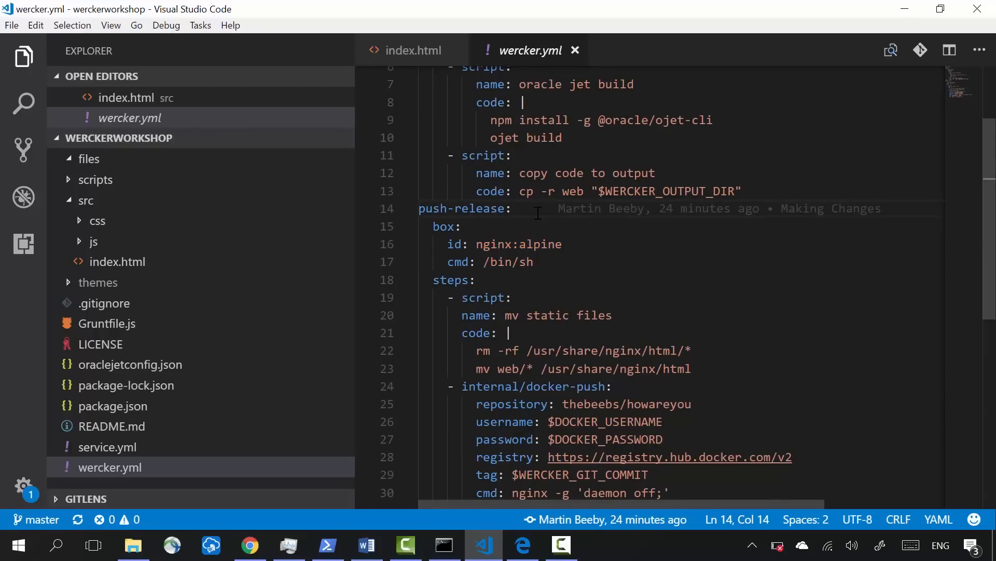
{"action": "double_click", "coordinate": [465, 208]}
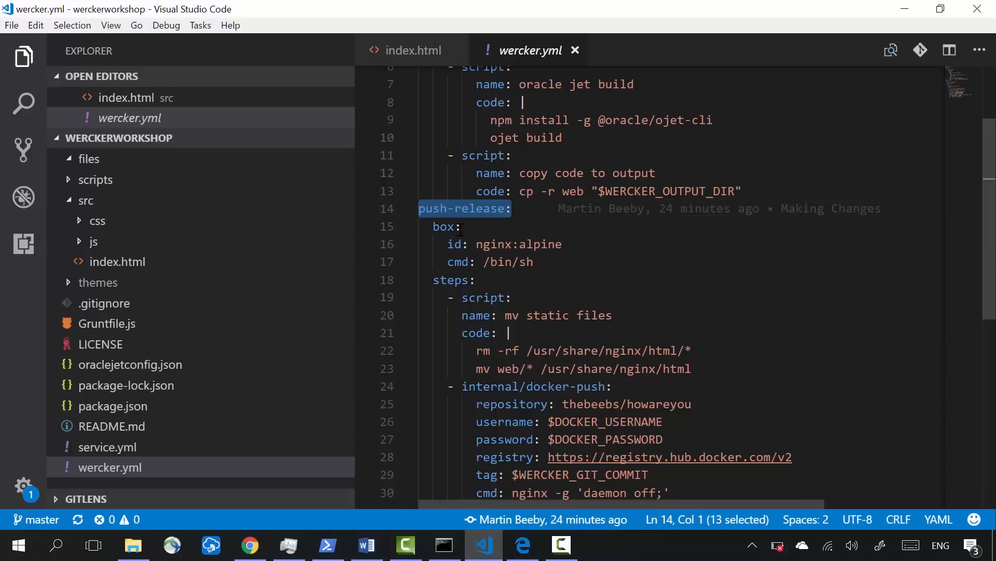
{"action": "left_click", "coordinate": [477, 280]}
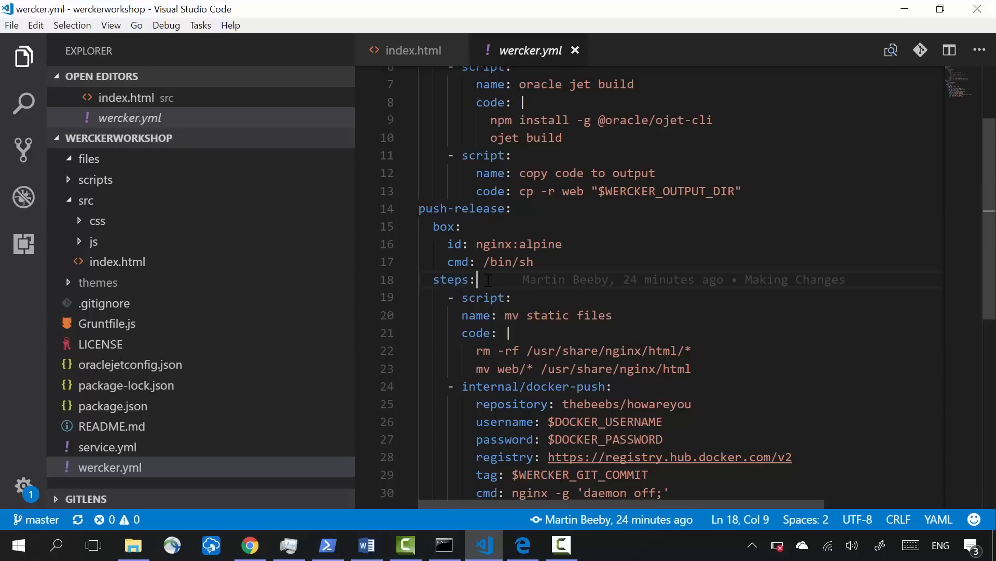
{"action": "mouse_move", "coordinate": [568, 309]}
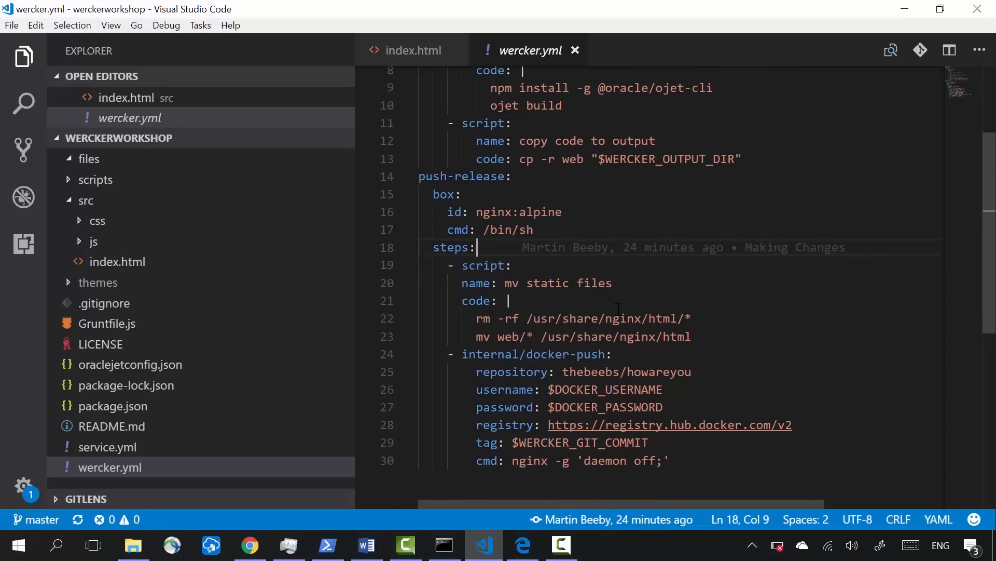
{"action": "mouse_move", "coordinate": [598, 299]}
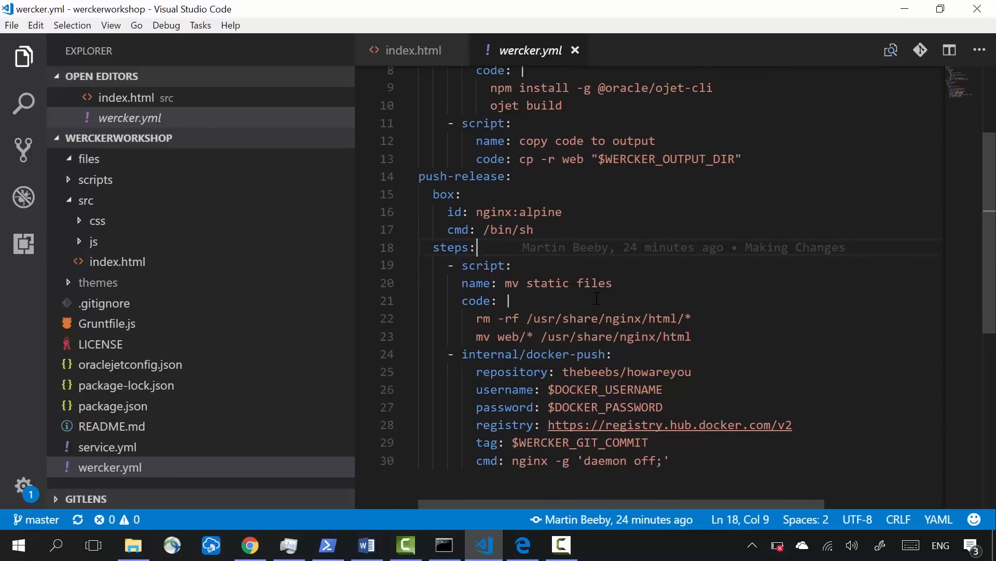
{"action": "left_click", "coordinate": [250, 545]}
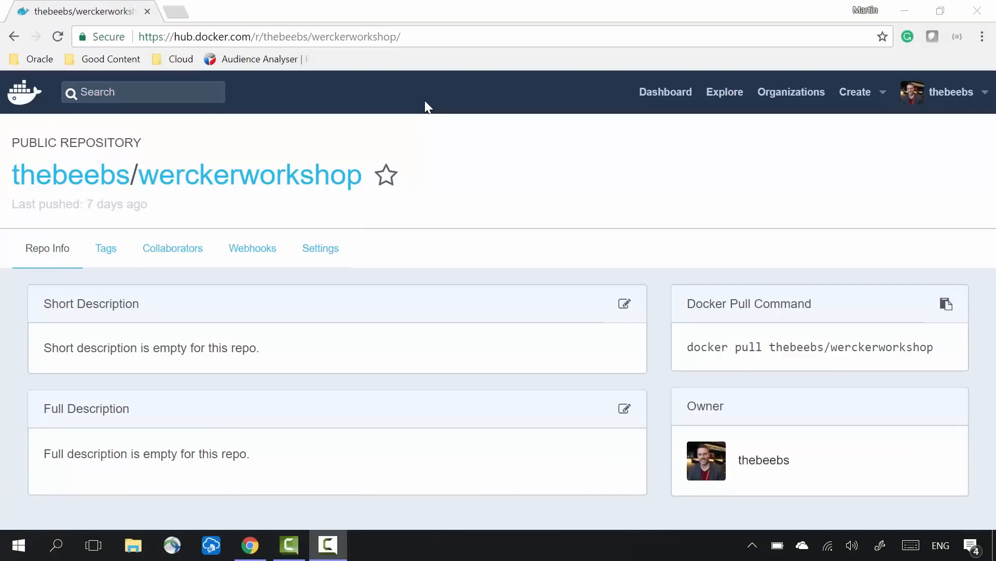
{"action": "mouse_move", "coordinate": [106, 248]}
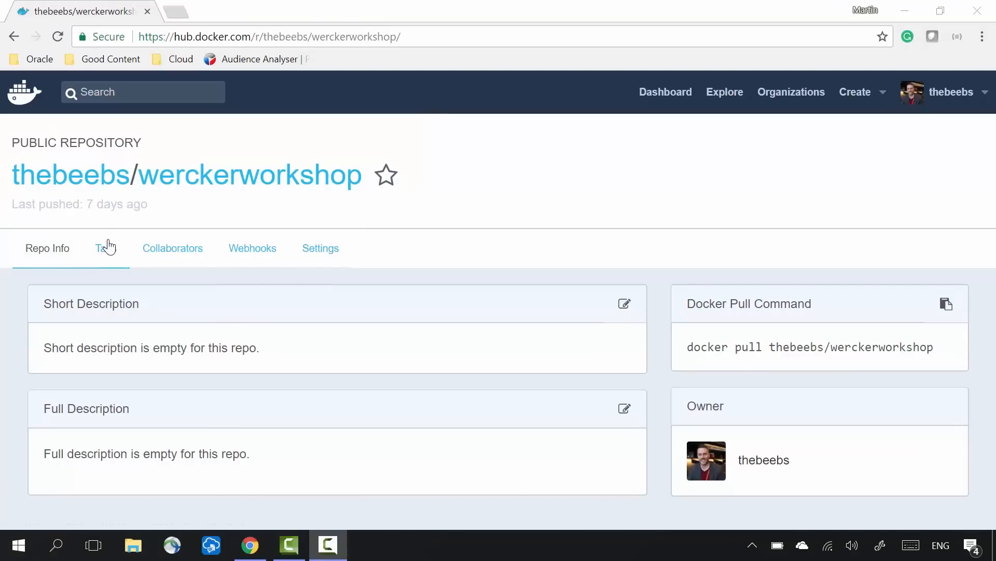
Step: Show the werckerworkshop image tags on Docker Hub, then return to wercker.yml in the editor
{"action": "left_click", "coordinate": [106, 248]}
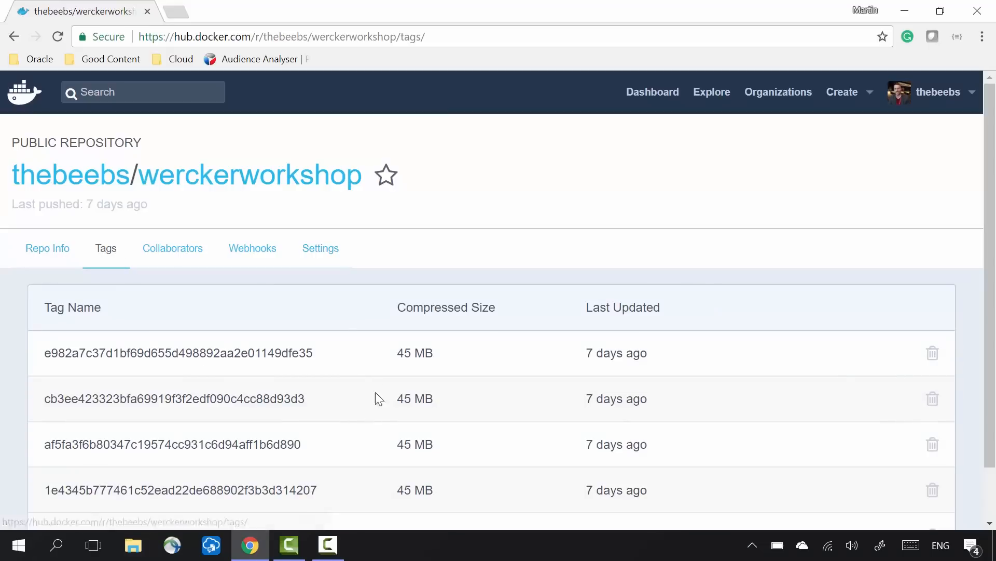
{"action": "mouse_move", "coordinate": [253, 248]}
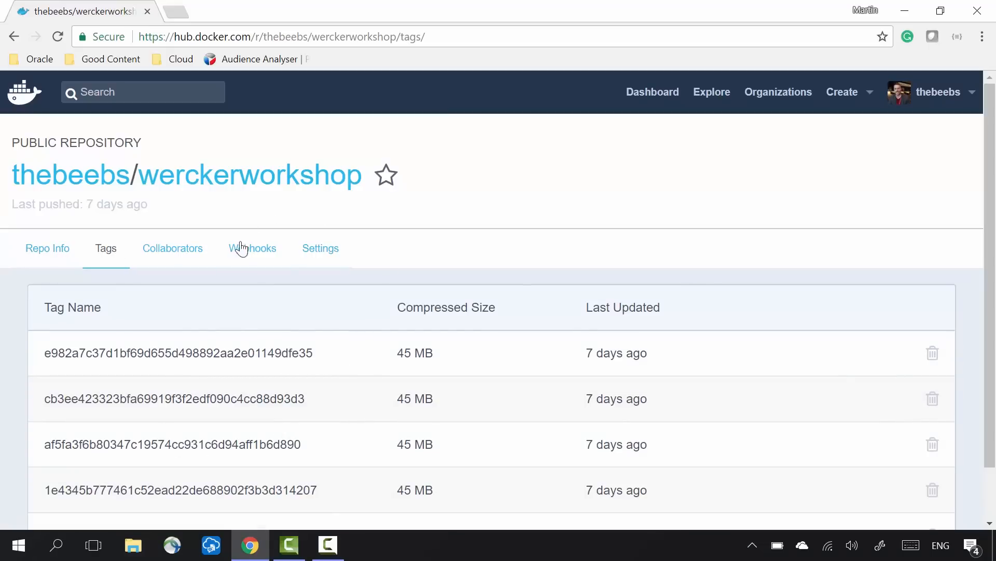
{"action": "left_click", "coordinate": [406, 545]}
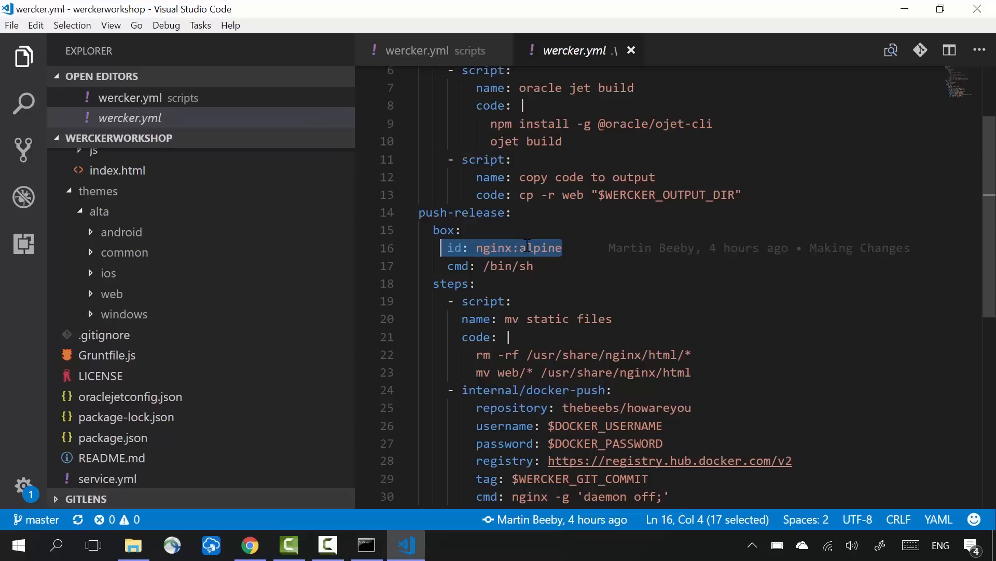
{"action": "left_click", "coordinate": [475, 284]}
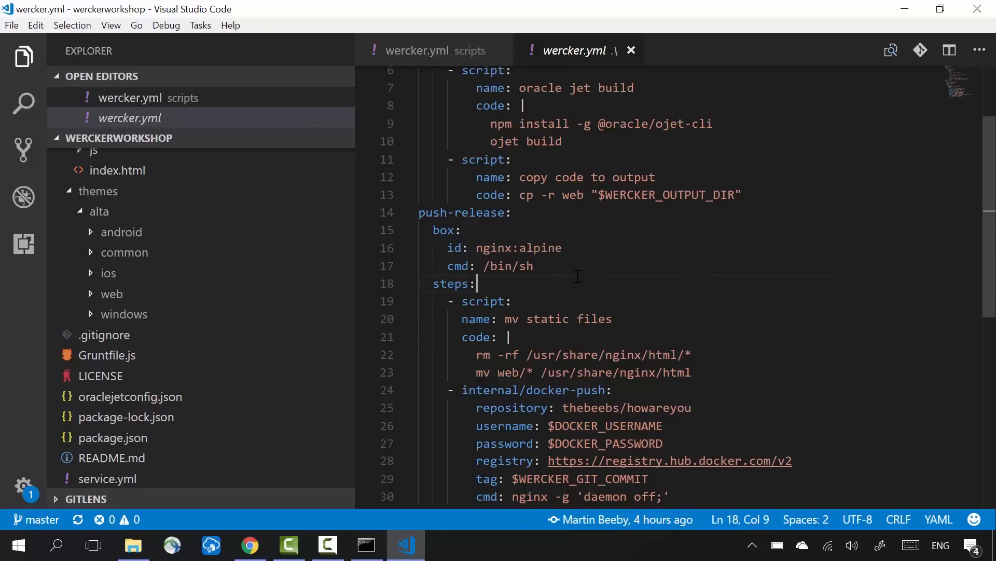
{"action": "double_click", "coordinate": [502, 248]}
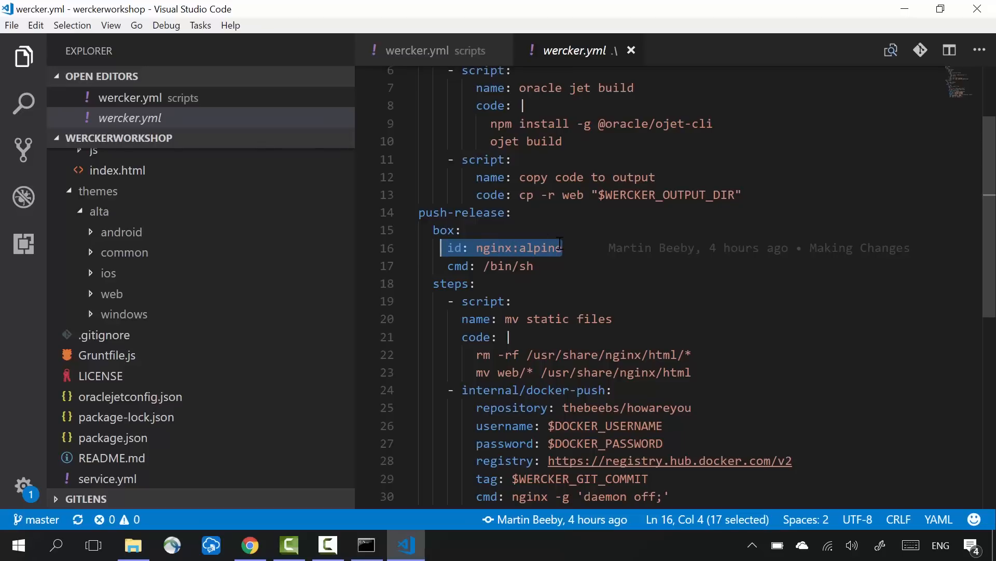
{"action": "left_click", "coordinate": [474, 284]}
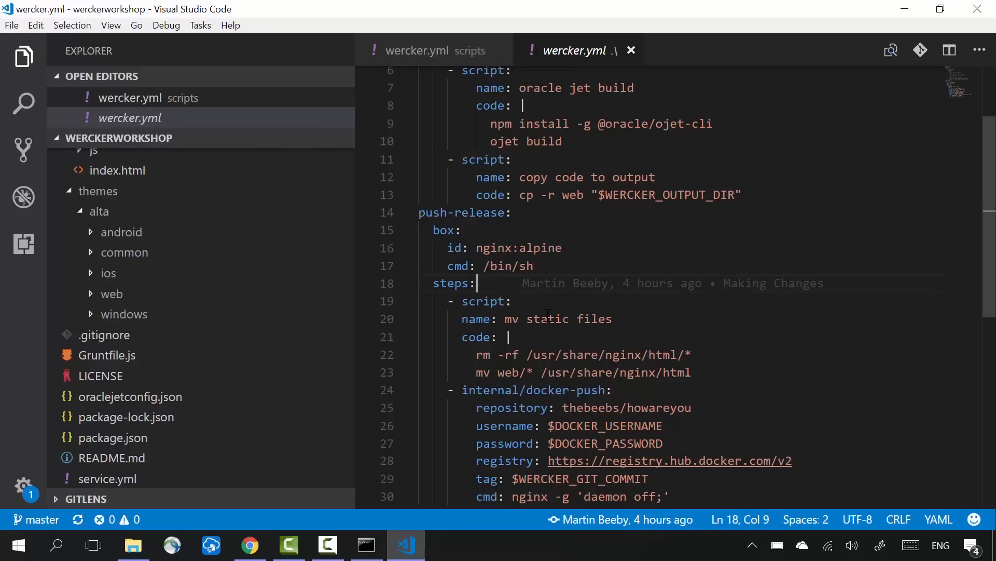
{"action": "mouse_move", "coordinate": [548, 327]}
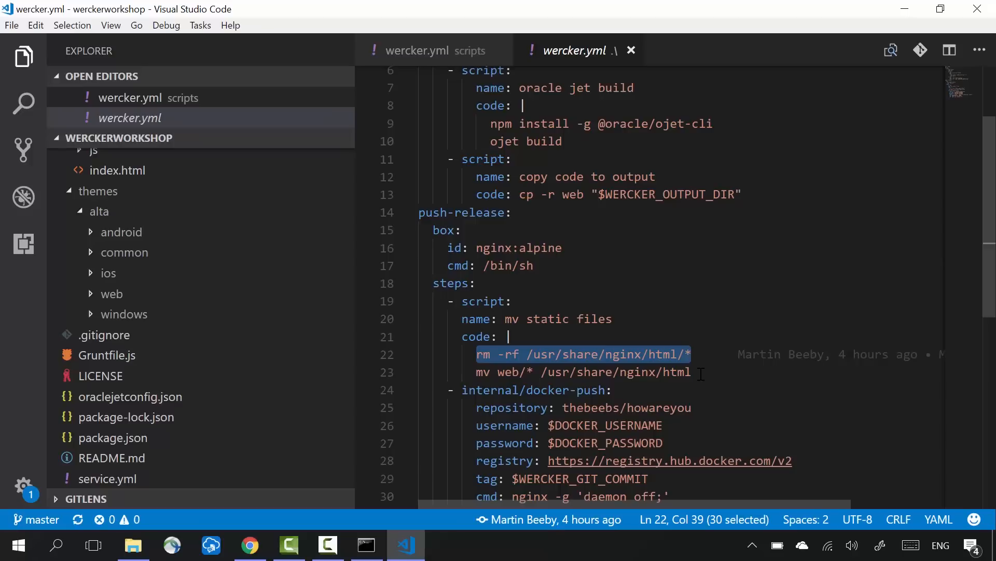
{"action": "left_click", "coordinate": [473, 372]}
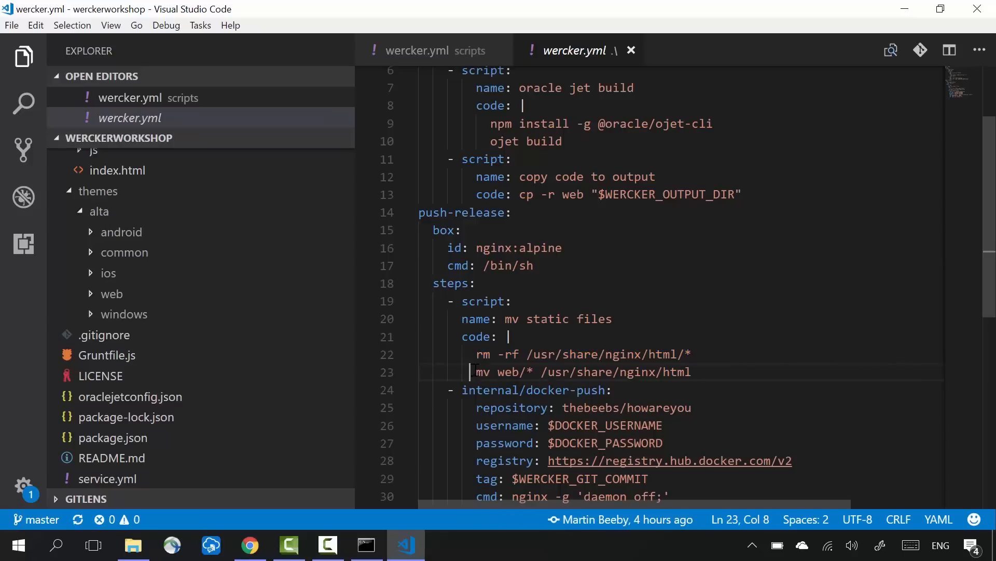
{"action": "triple_click", "coordinate": [578, 372]}
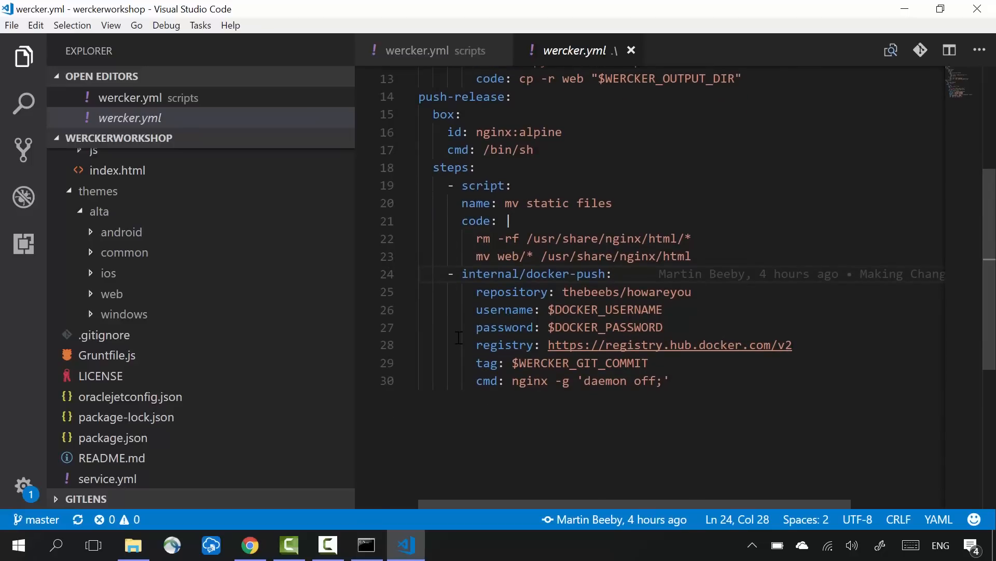
{"action": "double_click", "coordinate": [535, 274]}
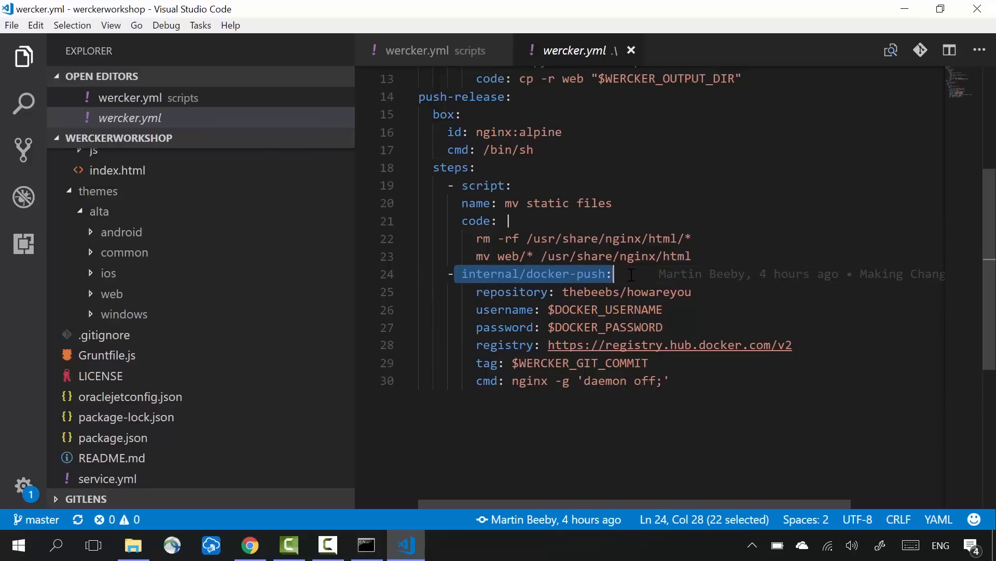
{"action": "mouse_move", "coordinate": [671, 296]}
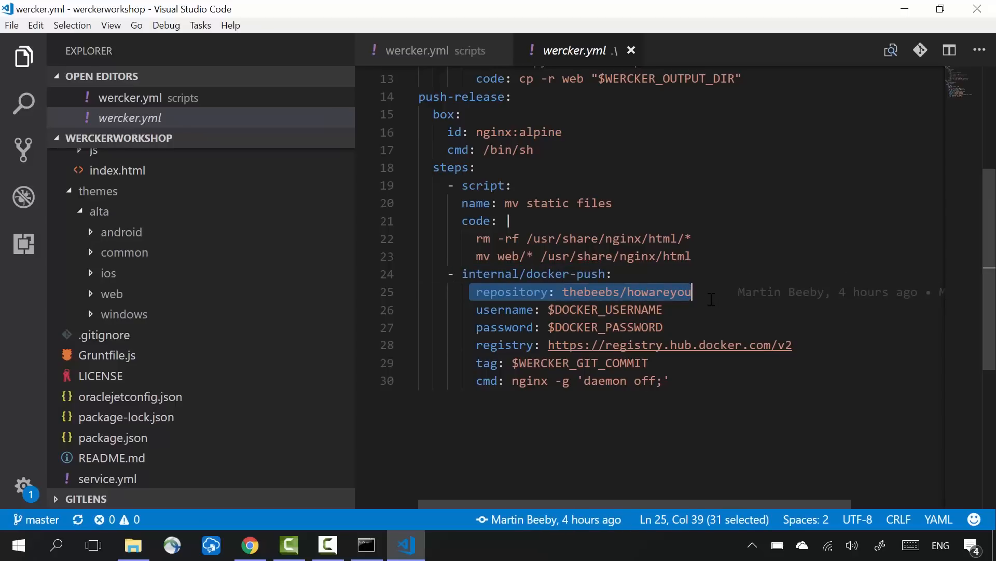
{"action": "left_click", "coordinate": [575, 310]}
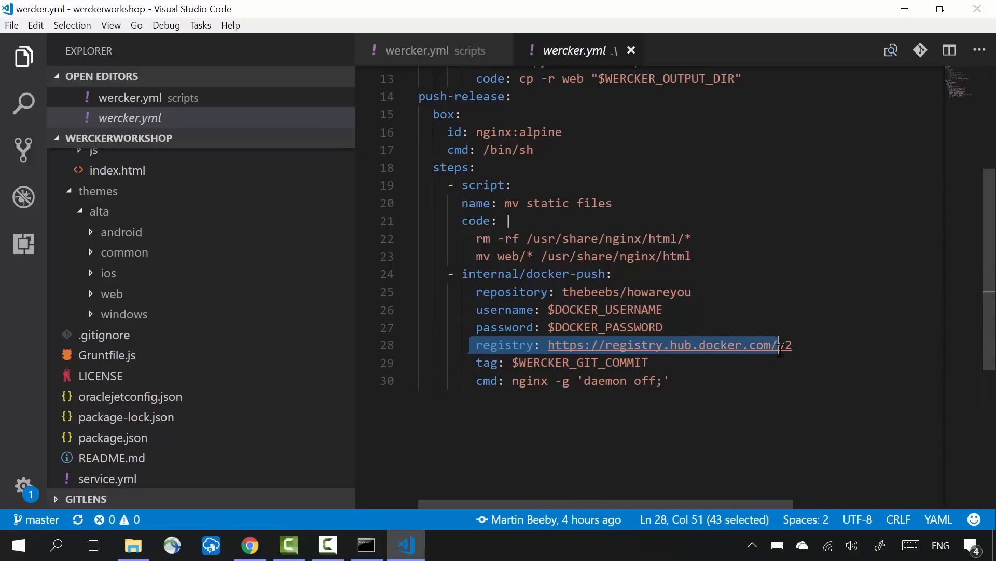
{"action": "left_click", "coordinate": [647, 362]}
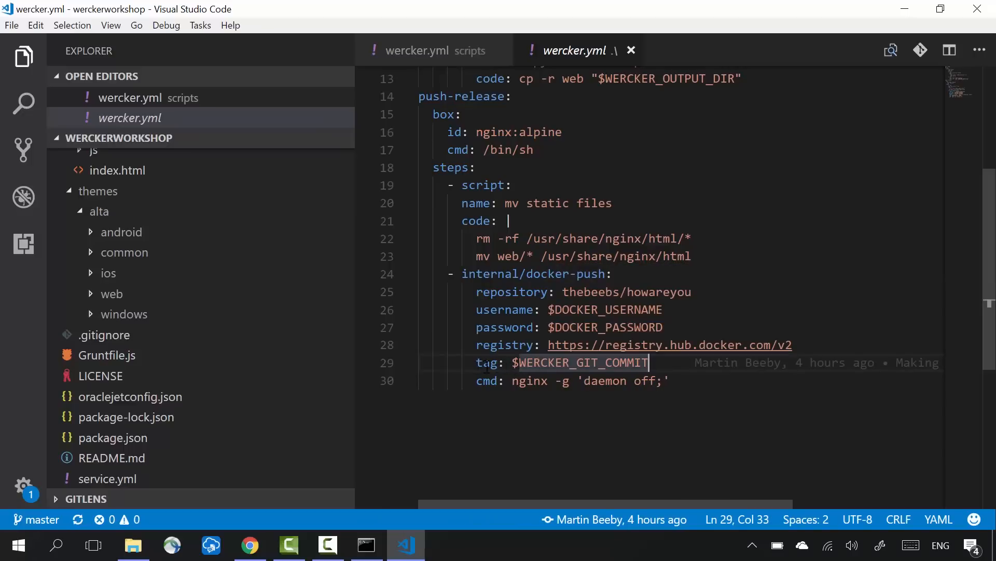
{"action": "right_click", "coordinate": [530, 366]}
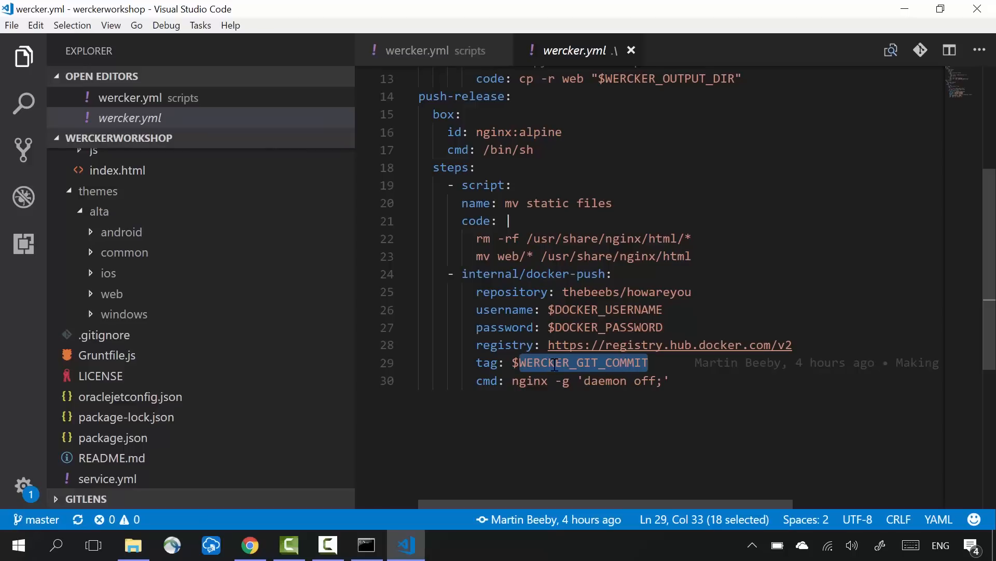
{"action": "left_click", "coordinate": [477, 380]}
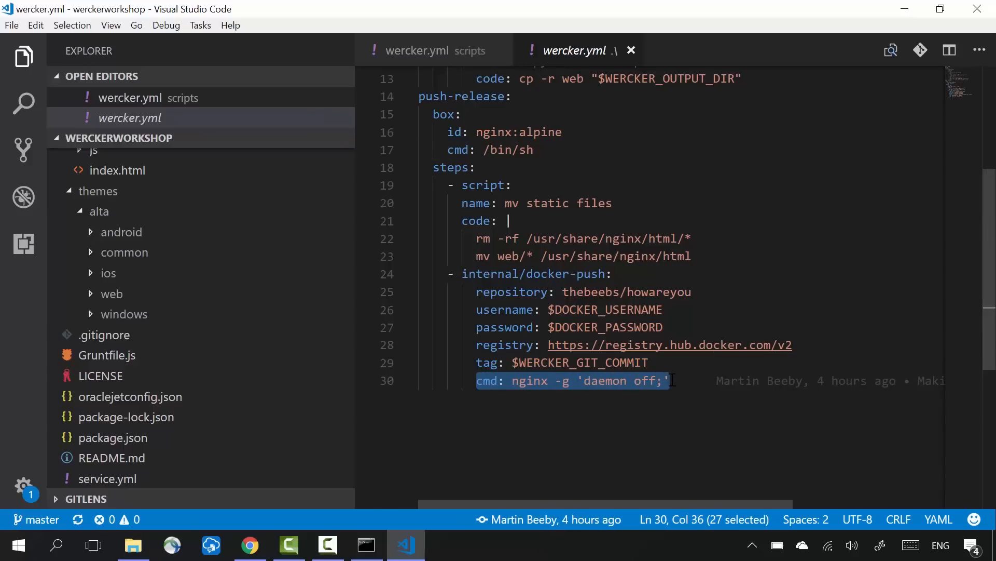
{"action": "mouse_move", "coordinate": [620, 380]}
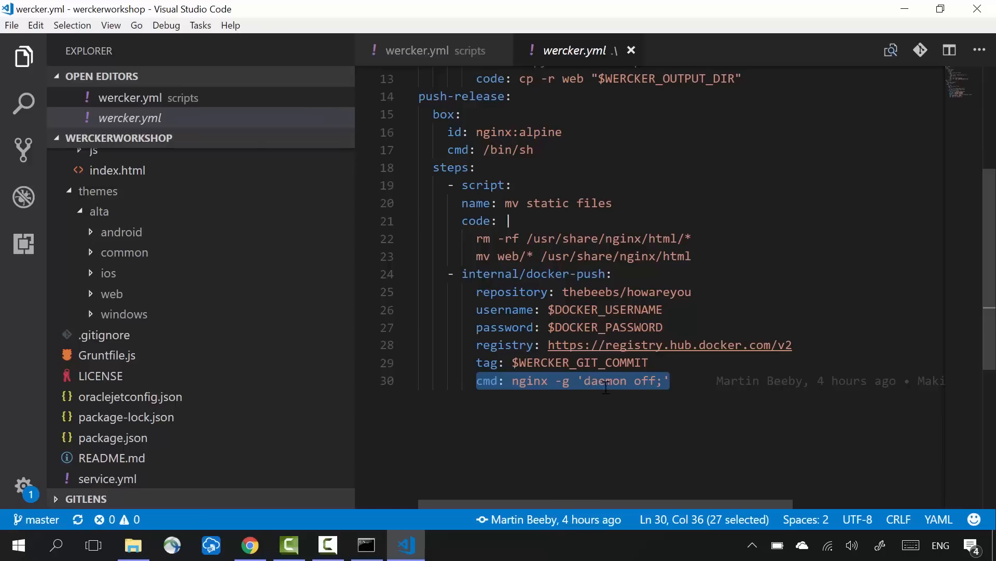
{"action": "mouse_move", "coordinate": [685, 380]}
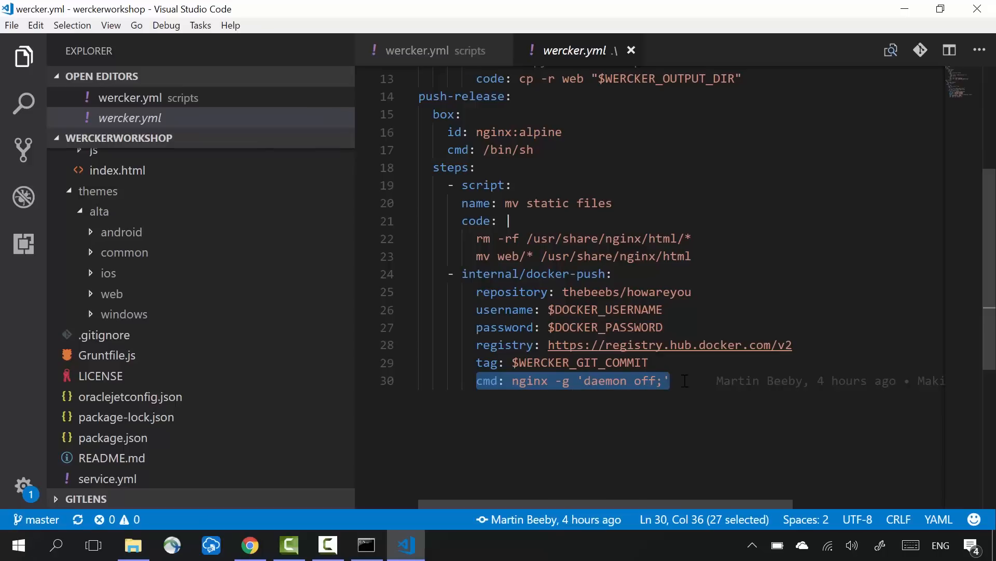
{"action": "mouse_move", "coordinate": [661, 381]}
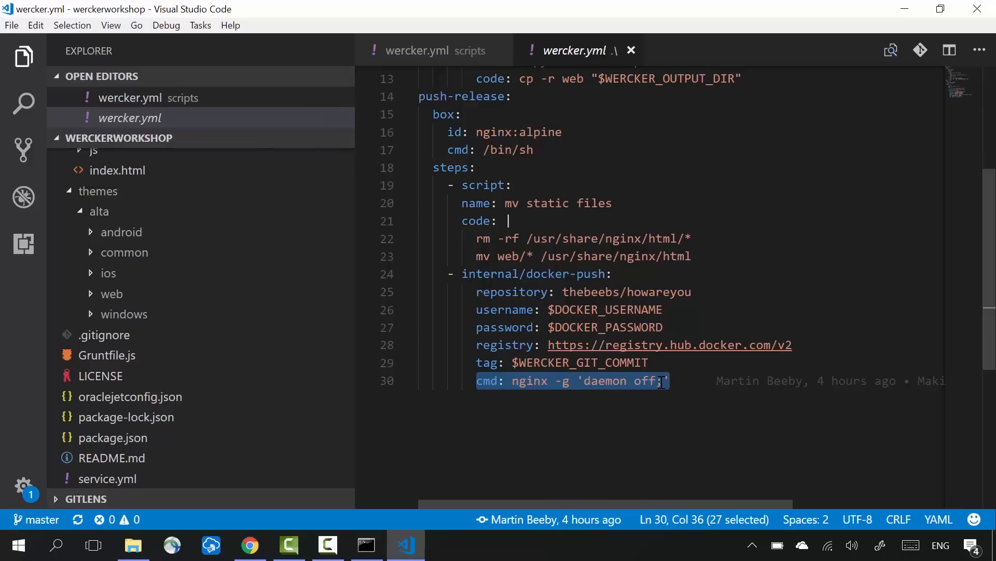
Step: Check the Docker Hub tags, then start a commit of wercker.yml with message 'change to repositor'
{"action": "left_click", "coordinate": [249, 545]}
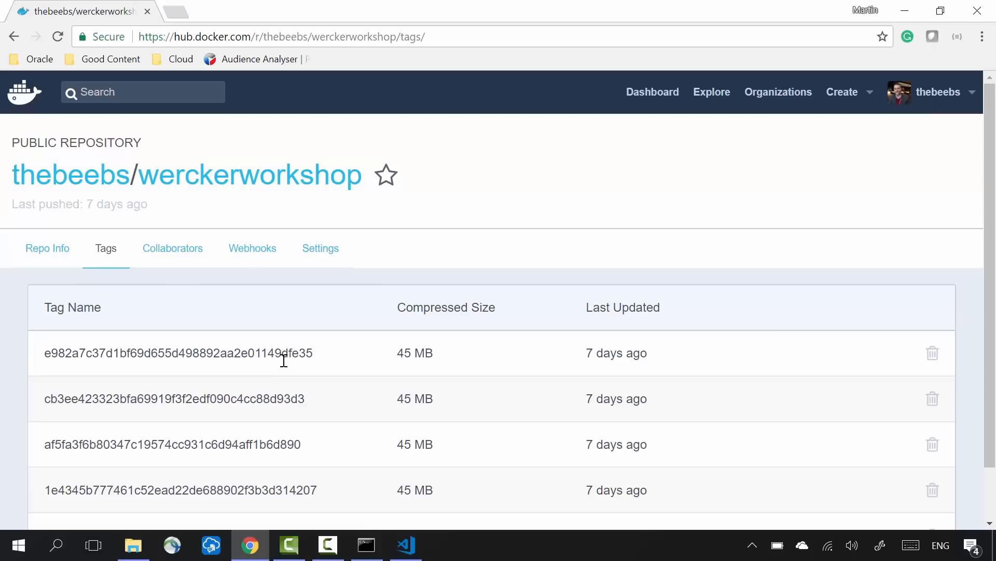
{"action": "mouse_move", "coordinate": [274, 388]}
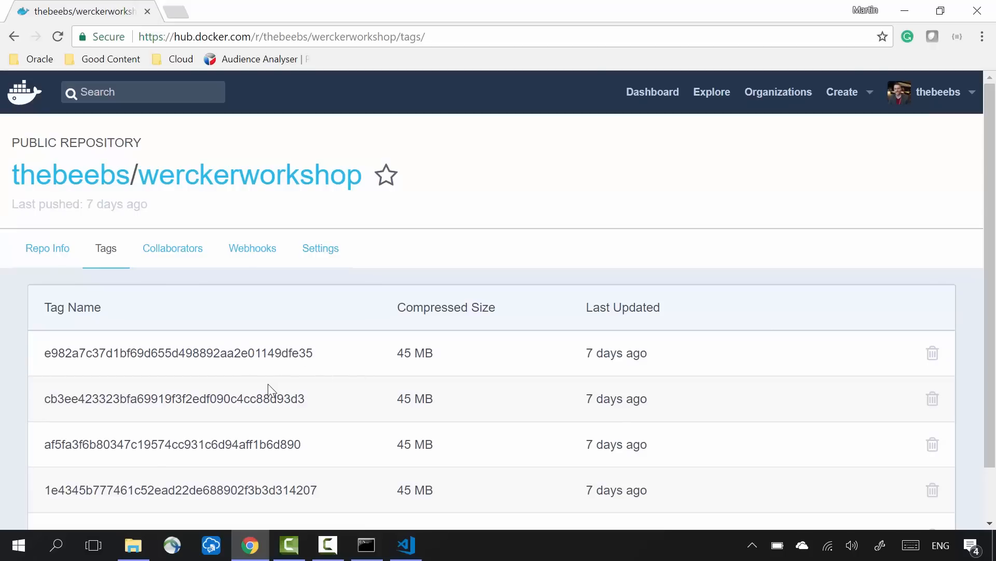
{"action": "mouse_move", "coordinate": [370, 496]}
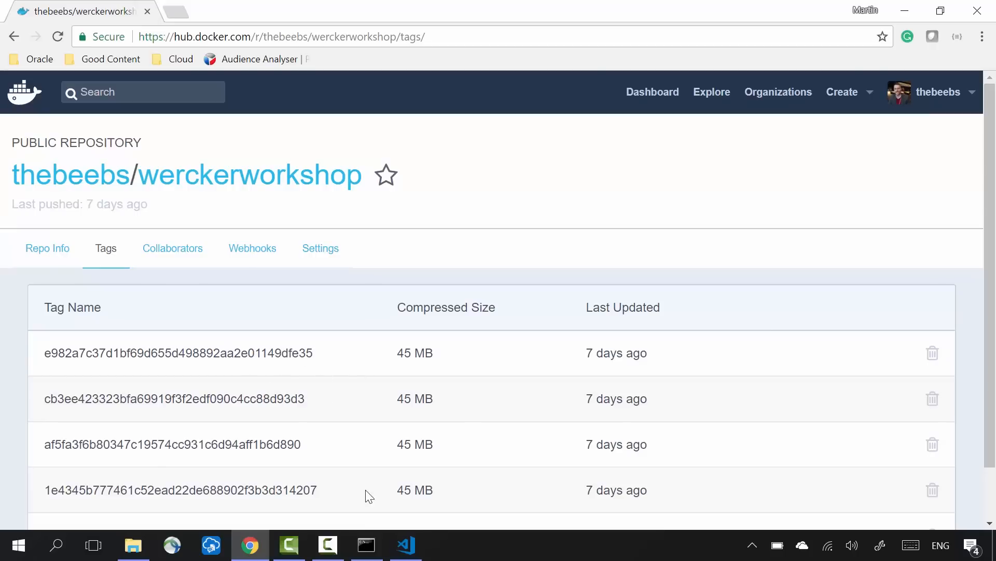
{"action": "left_click", "coordinate": [405, 545]}
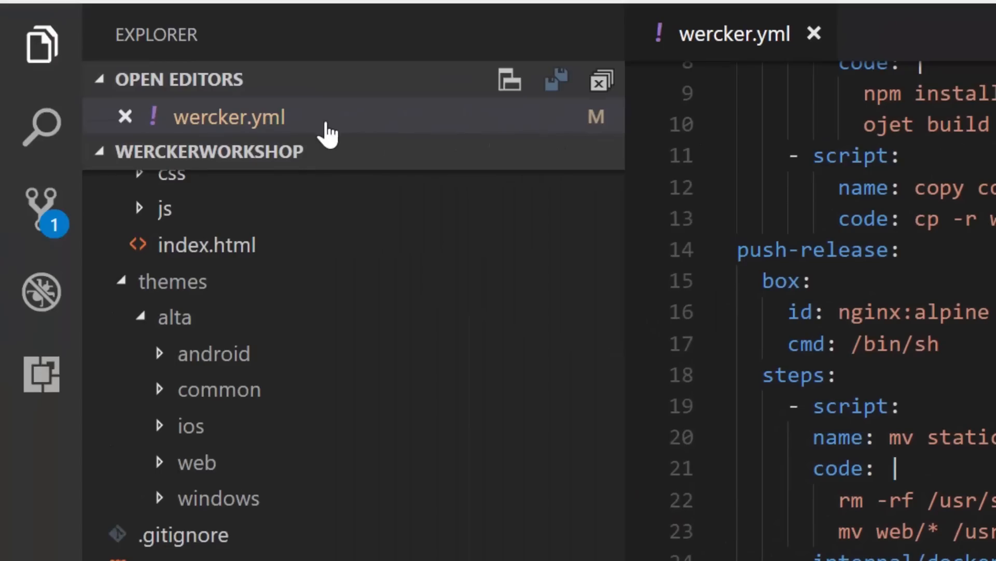
{"action": "left_click", "coordinate": [42, 210]}
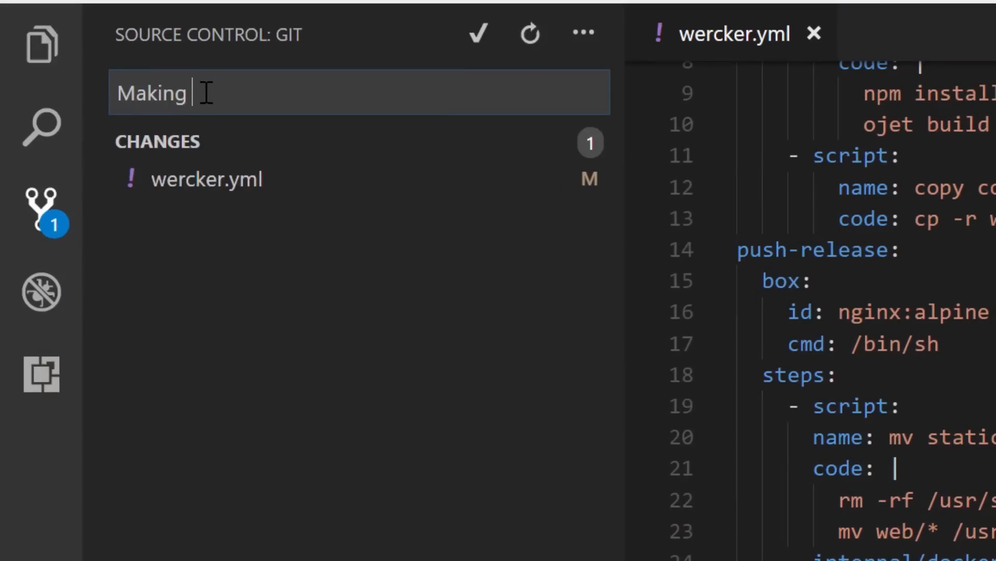
{"action": "type", "text": "change to repositor"}
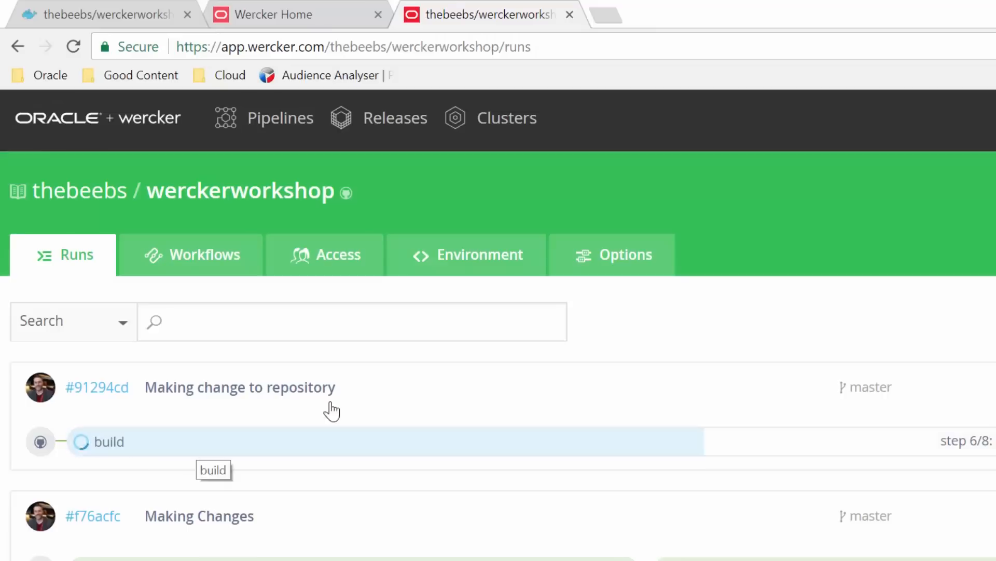
{"action": "mouse_move", "coordinate": [718, 516]}
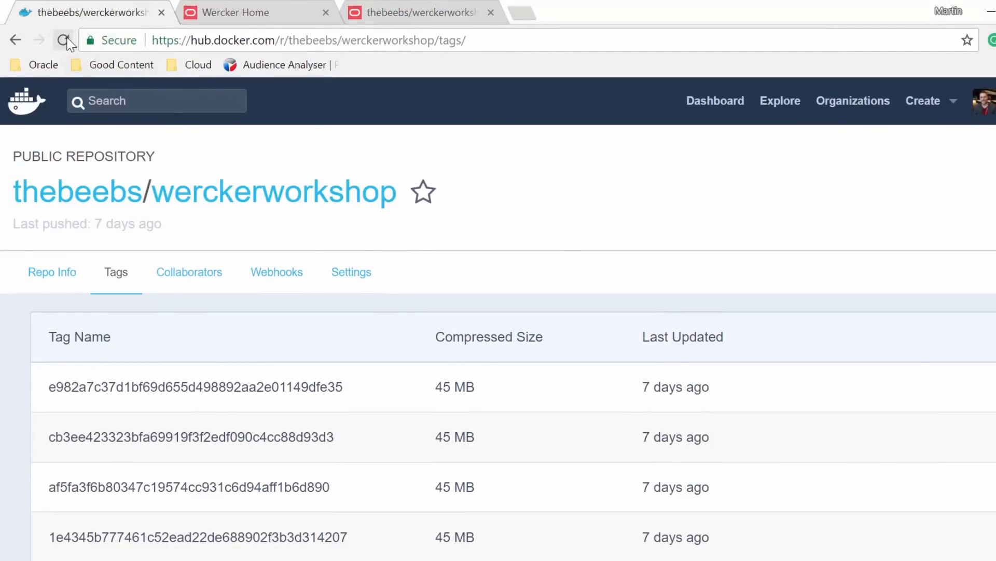
Step: Reload the Docker Hub werckerworkshop tag list to check for new image tags
{"action": "left_click", "coordinate": [63, 40]}
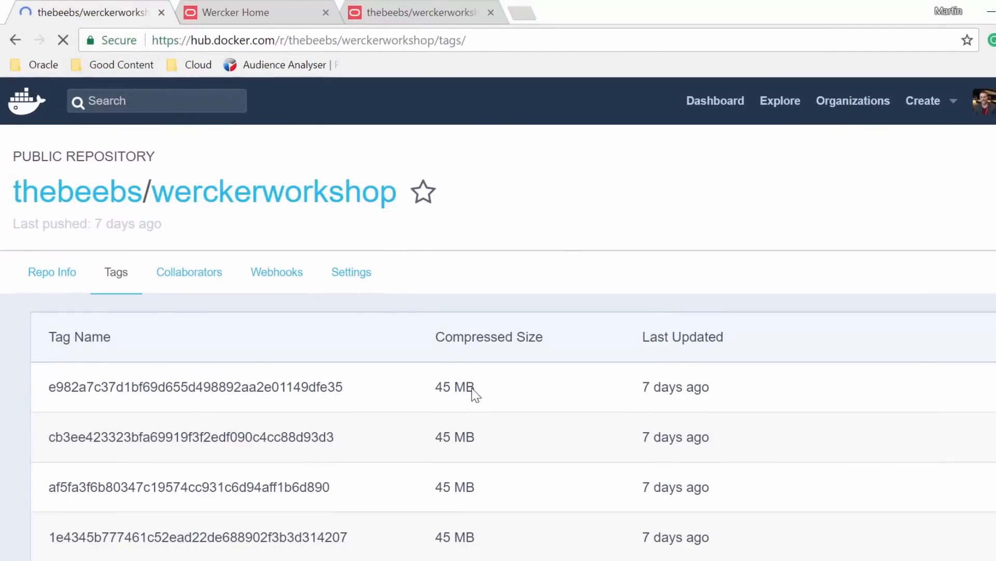